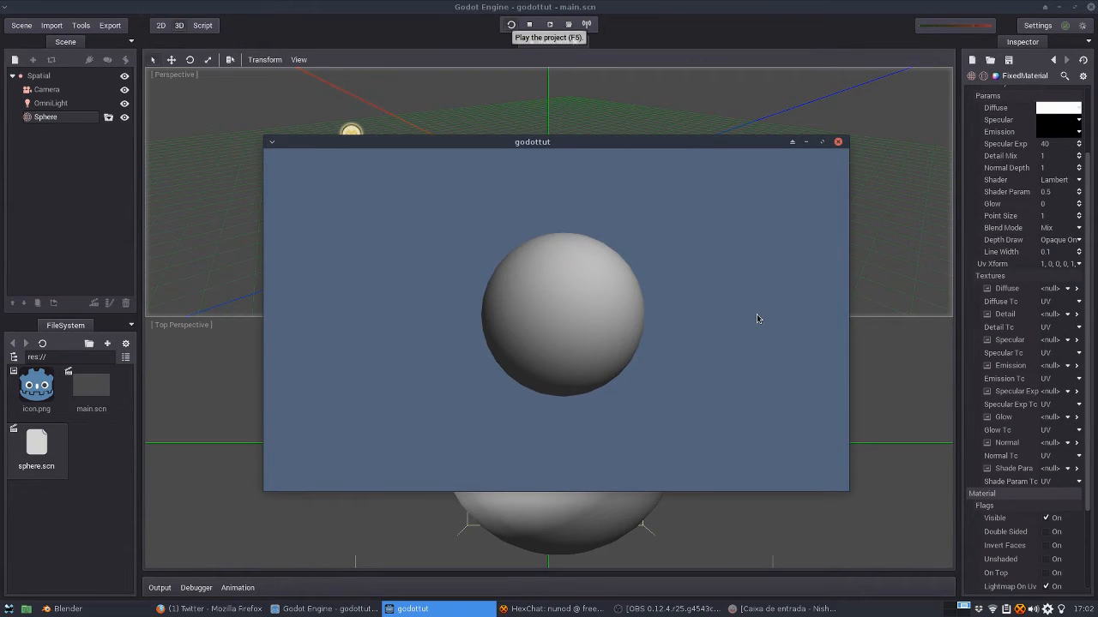
mouse_move(596, 272)
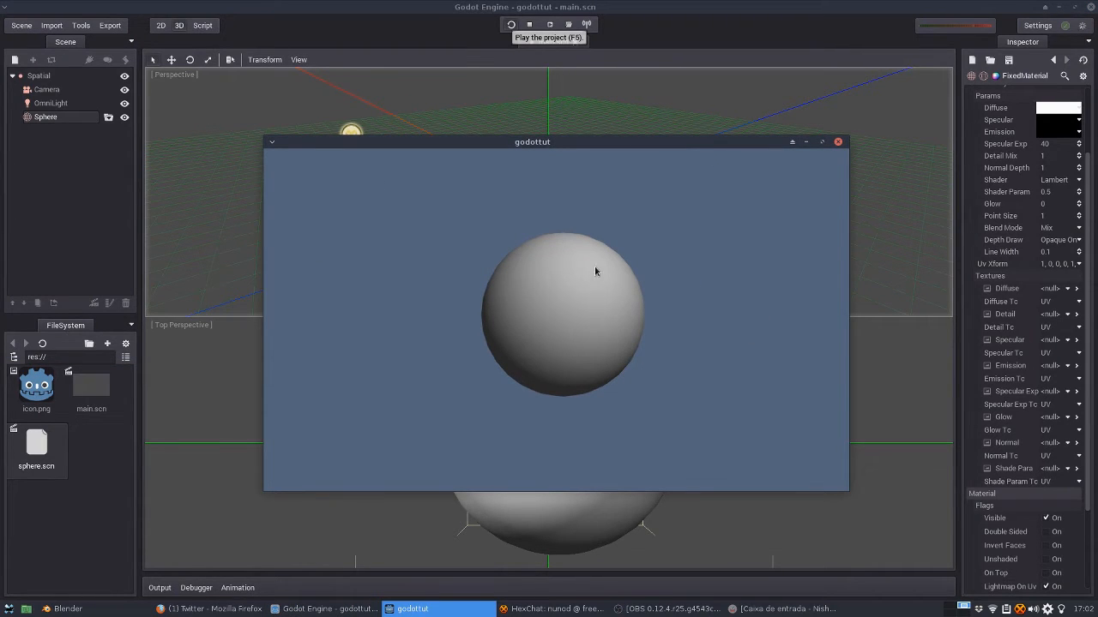
mouse_move(669, 301)
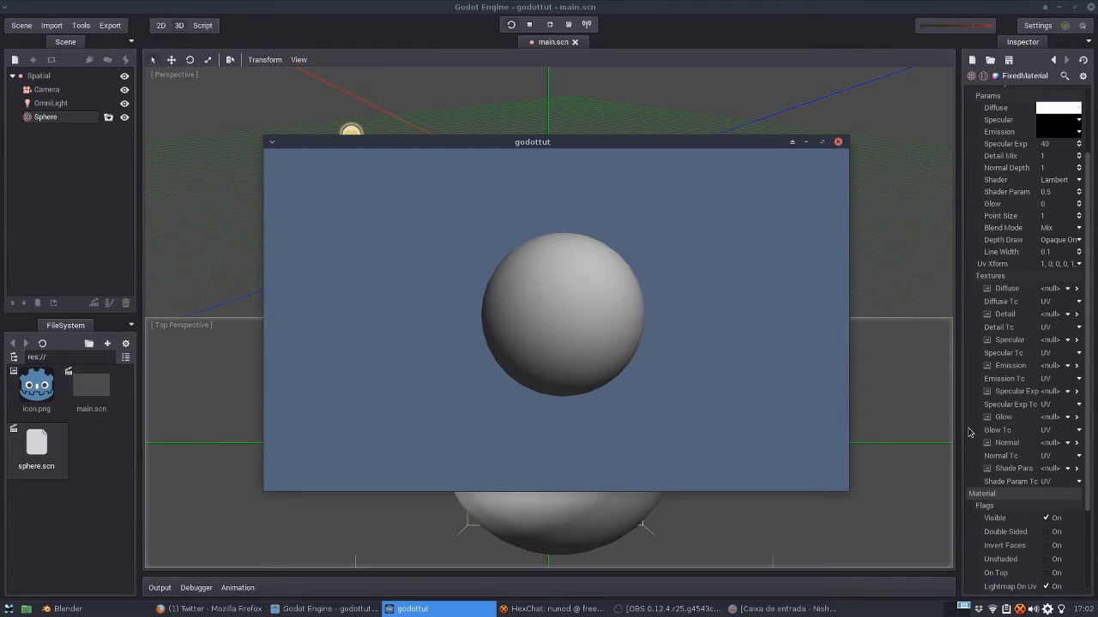
Close the running sphere game preview and return to the sphere's FixedMaterial settings
click(838, 141)
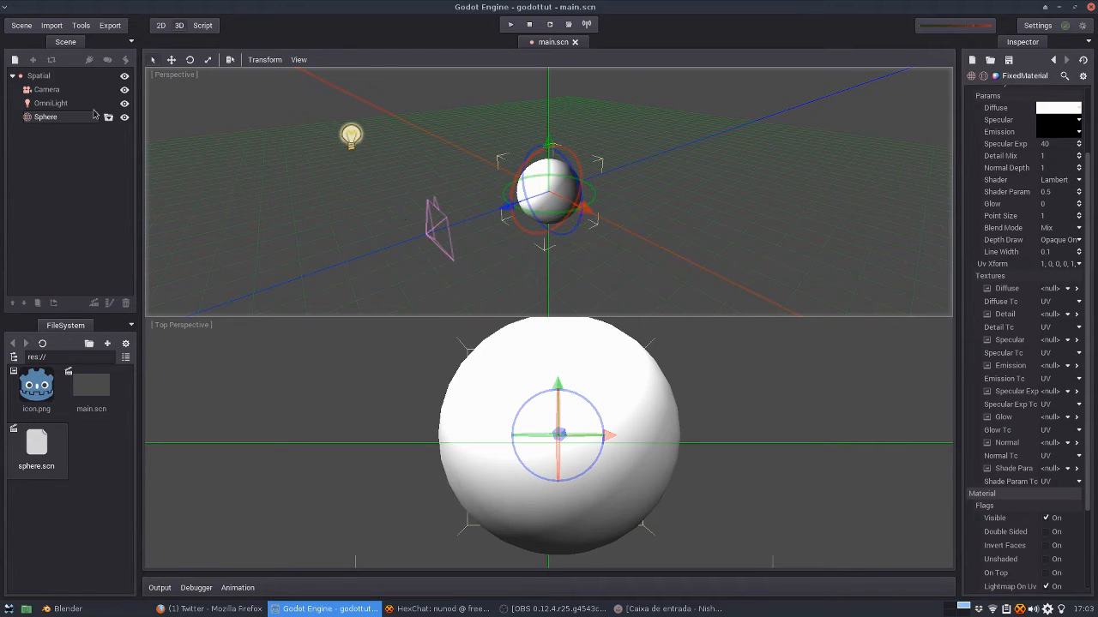
click(45, 116)
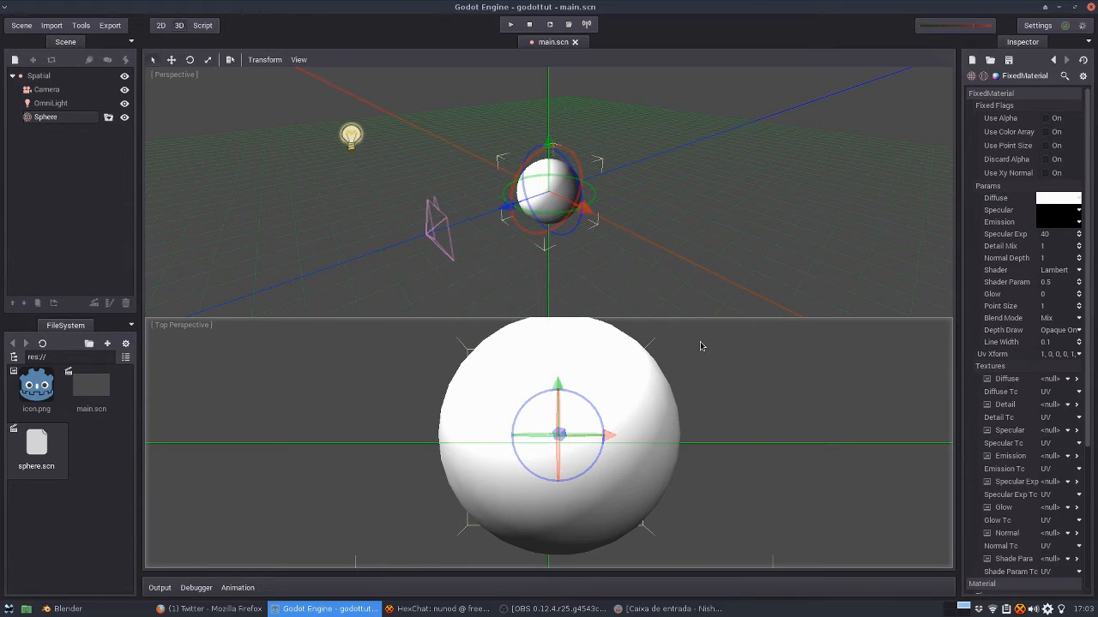
mouse_move(692, 334)
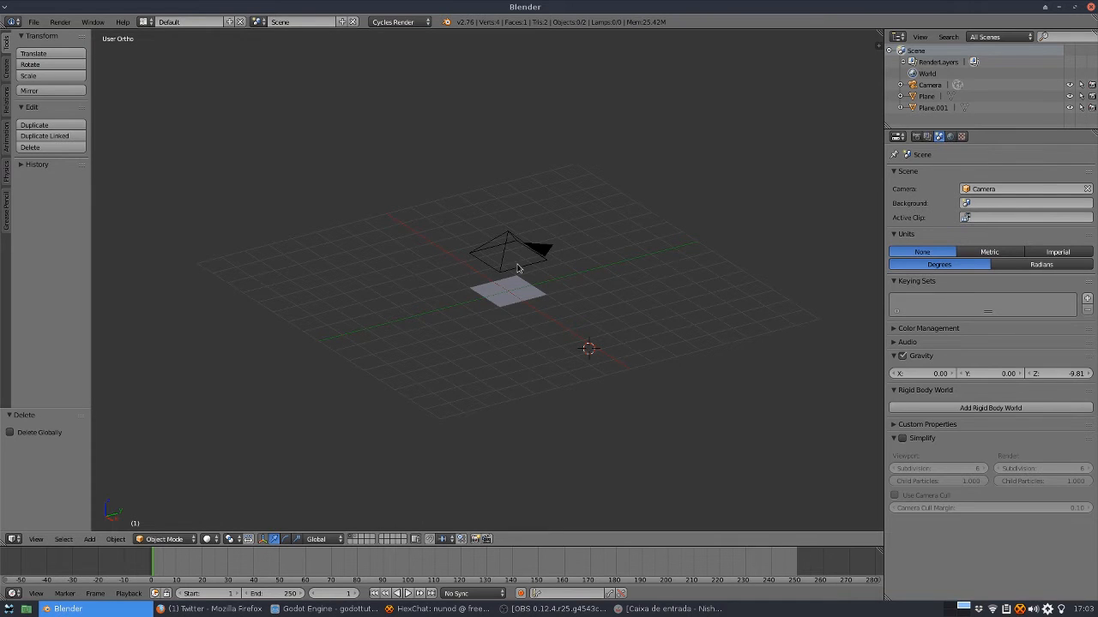
mouse_move(604, 307)
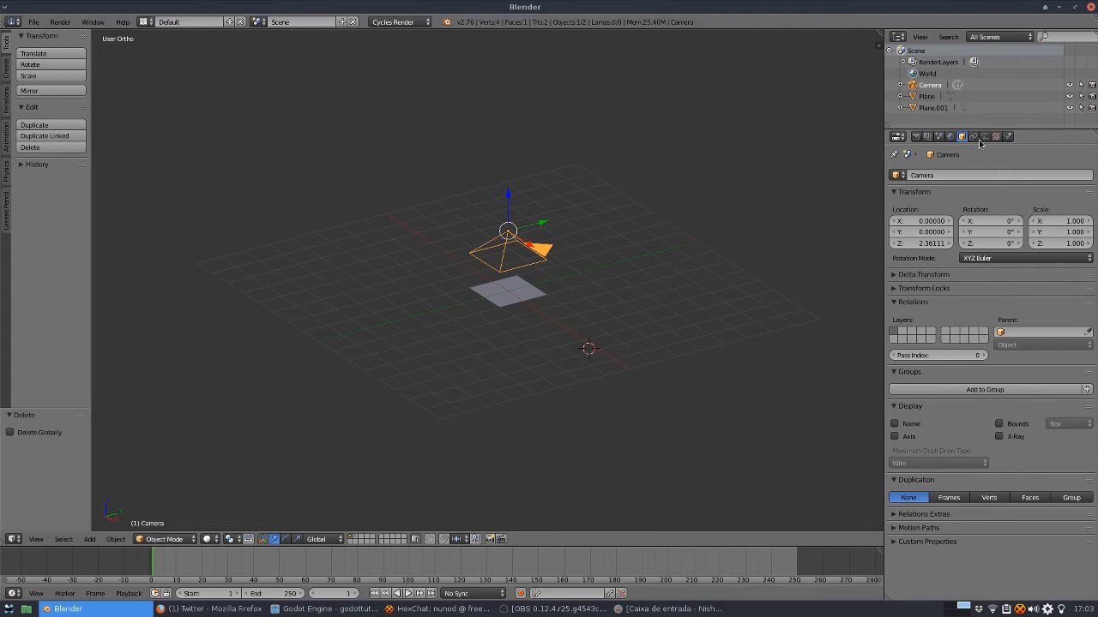
Inspect the orthographic camera's lens, the plane's 512×512 PNG output, and the render engine list
click(983, 136)
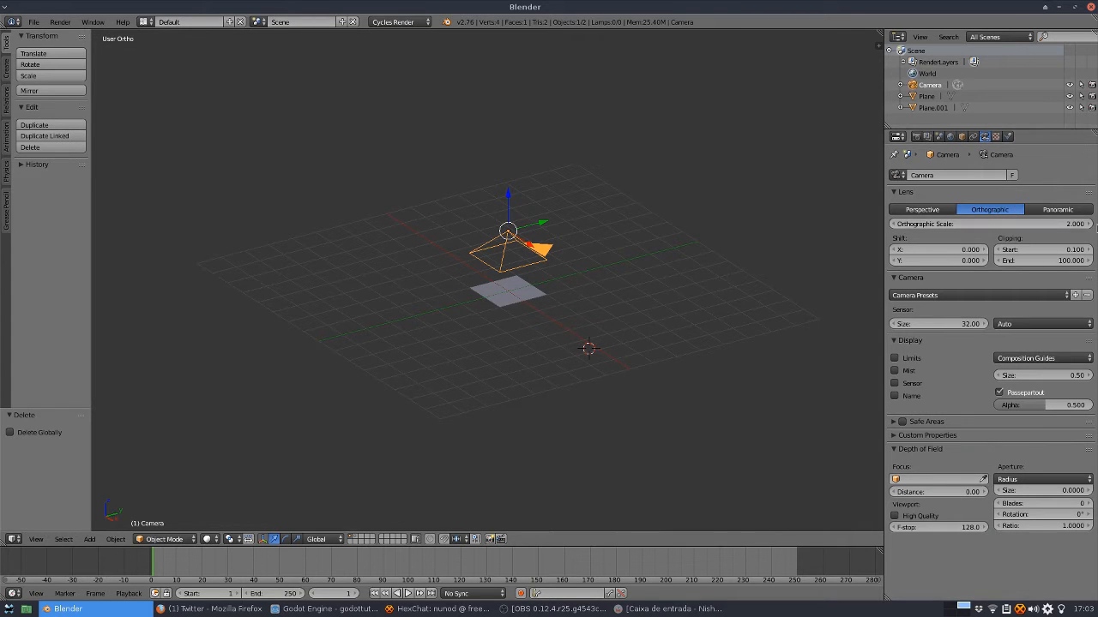
click(509, 293)
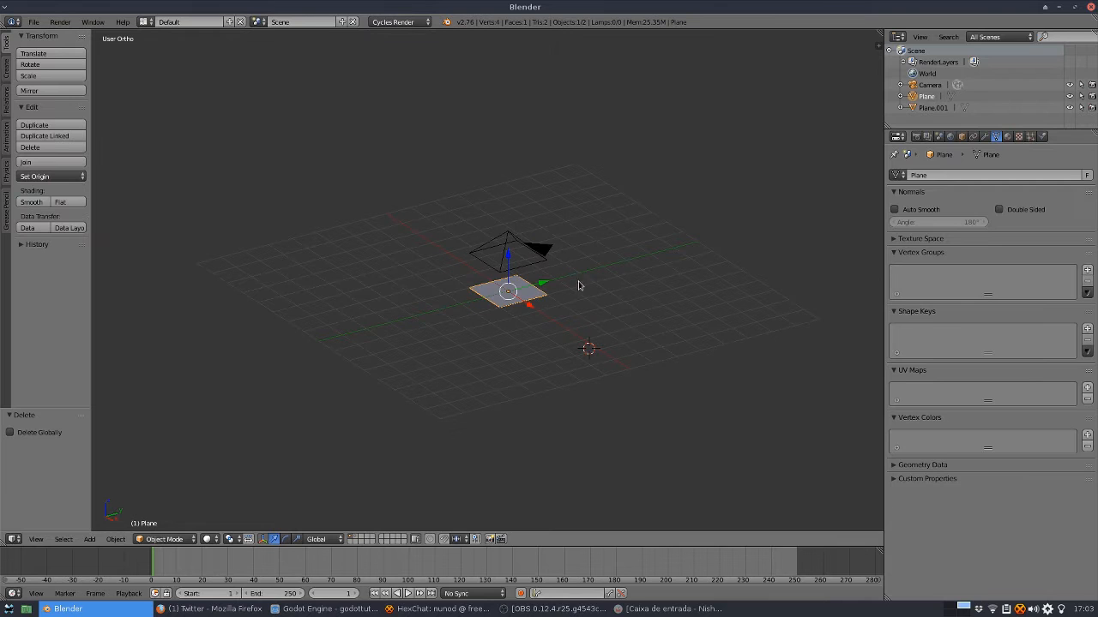
click(897, 137)
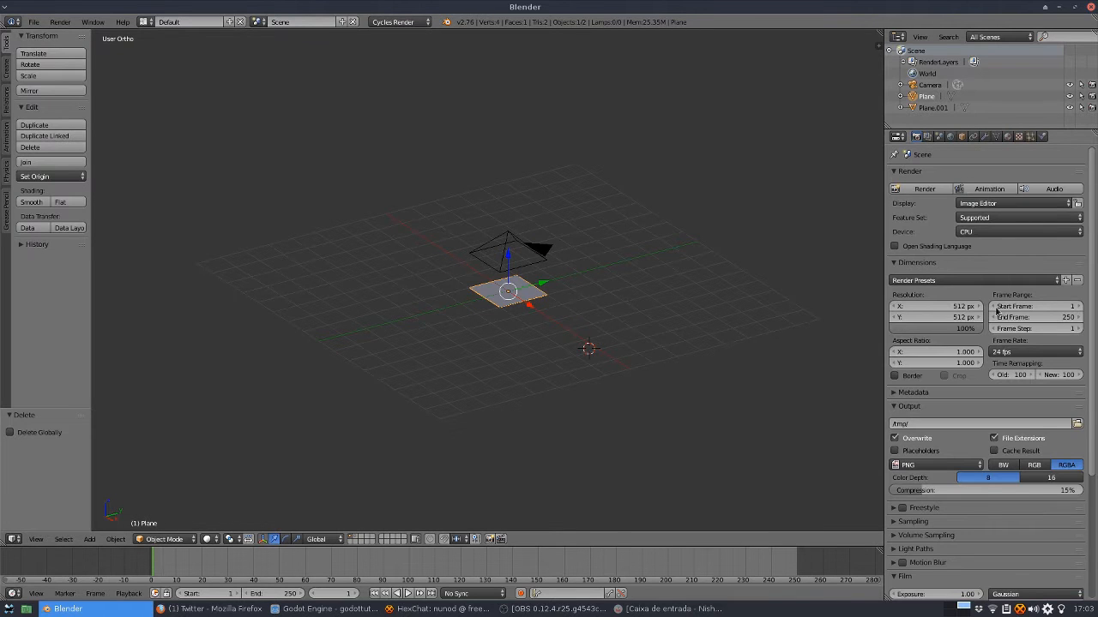
mouse_move(944, 306)
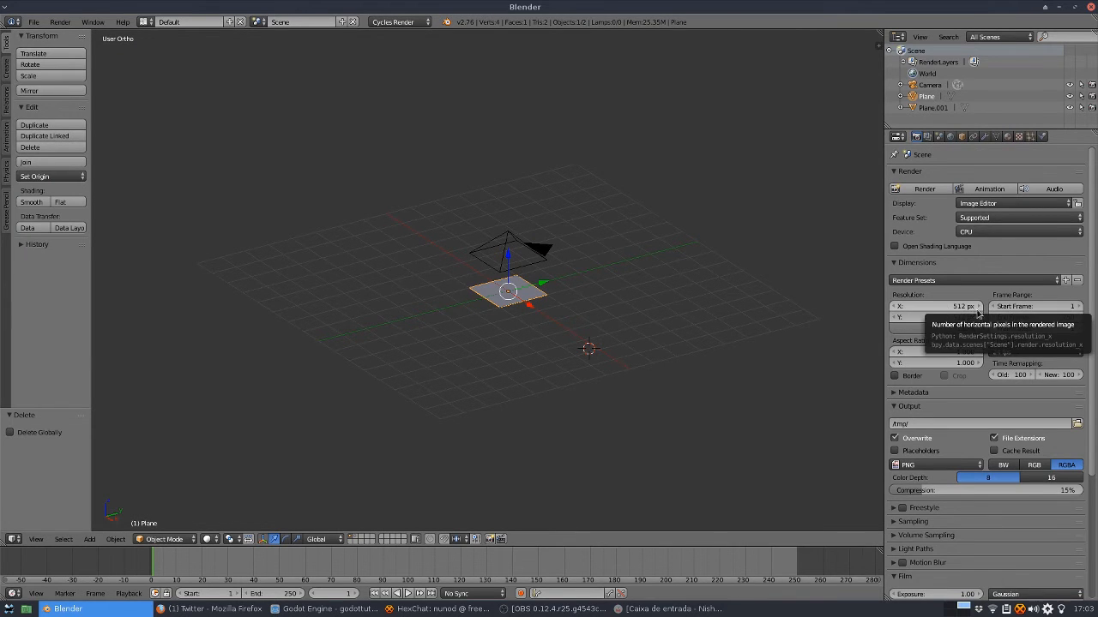
mouse_move(669, 306)
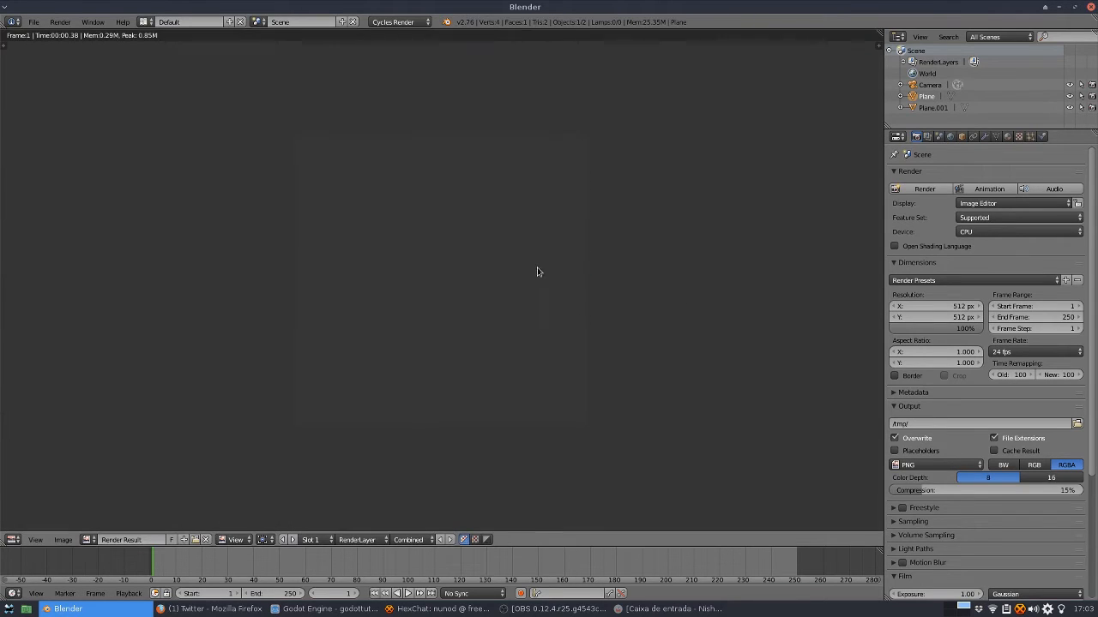
mouse_move(530, 271)
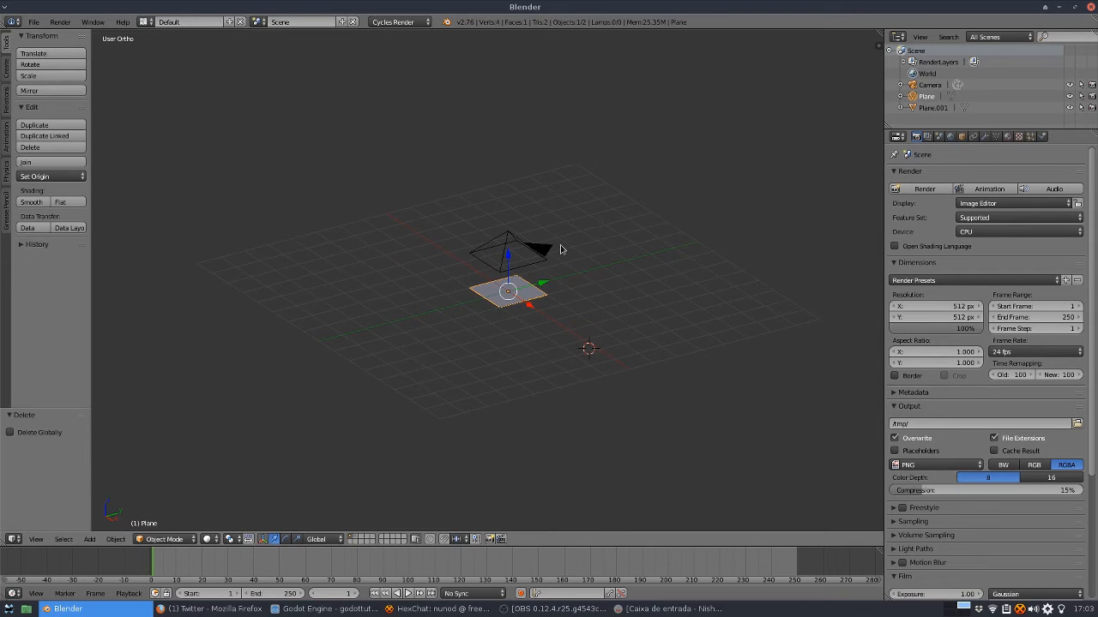
click(394, 22)
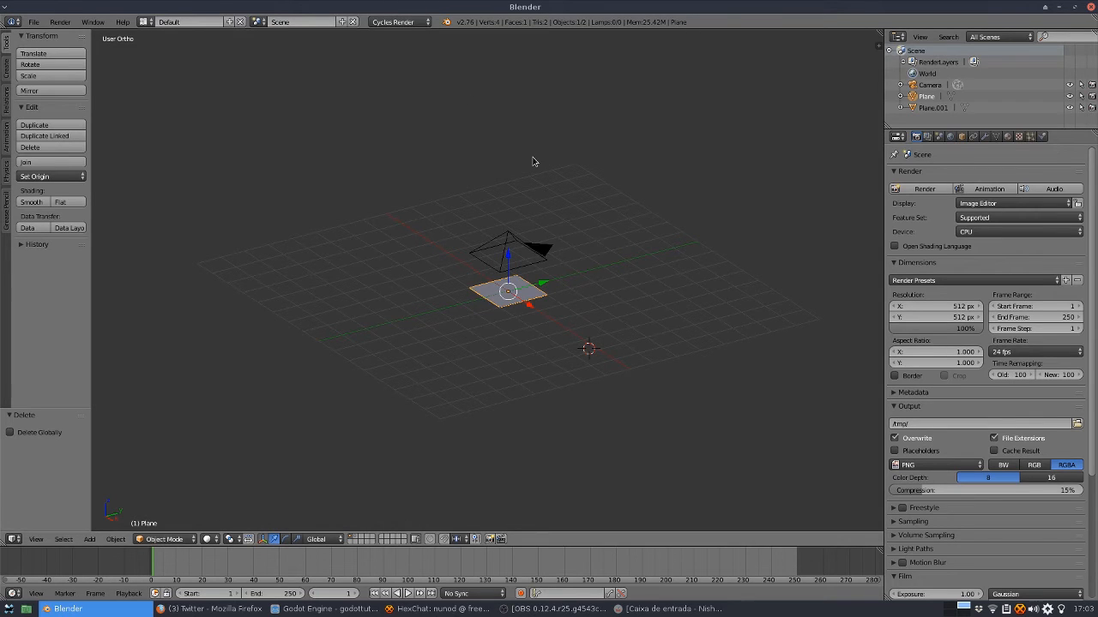
click(398, 22)
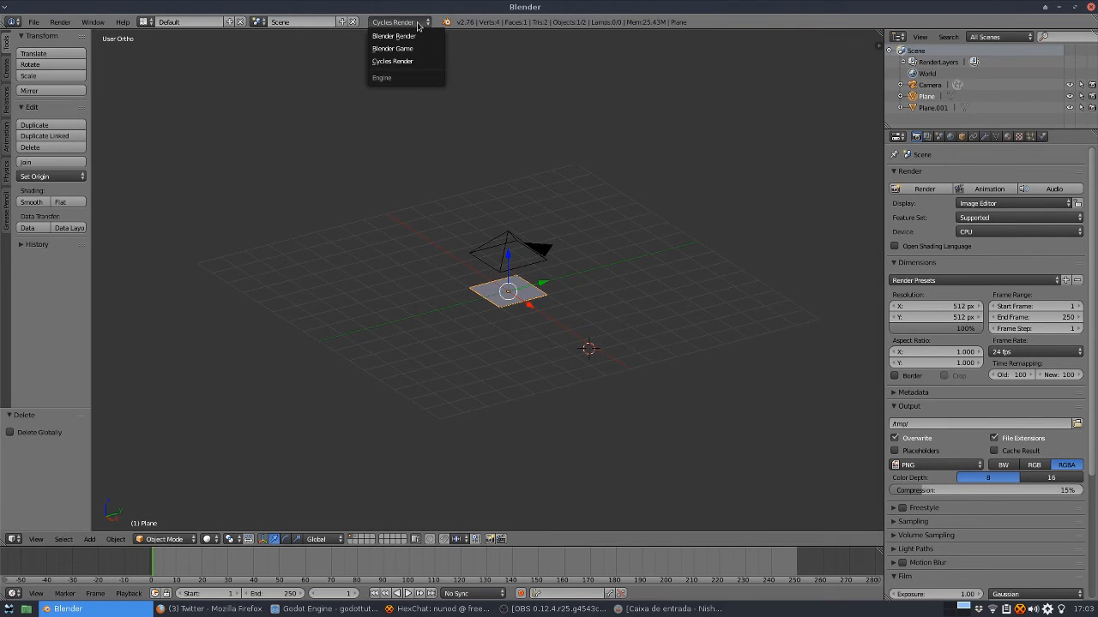
mouse_move(393, 36)
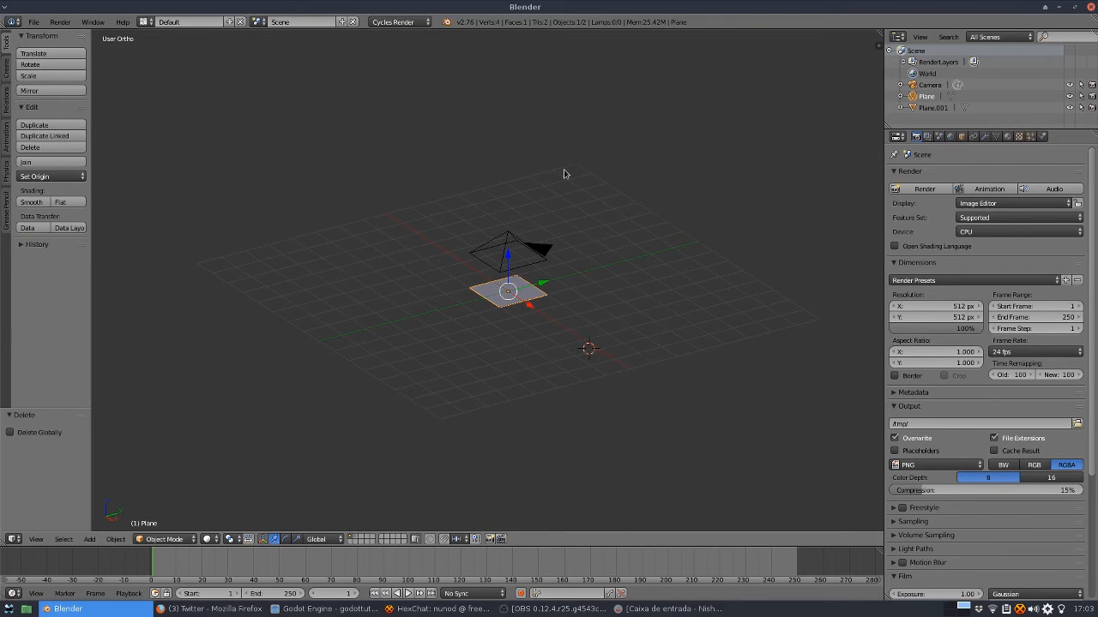
mouse_move(603, 163)
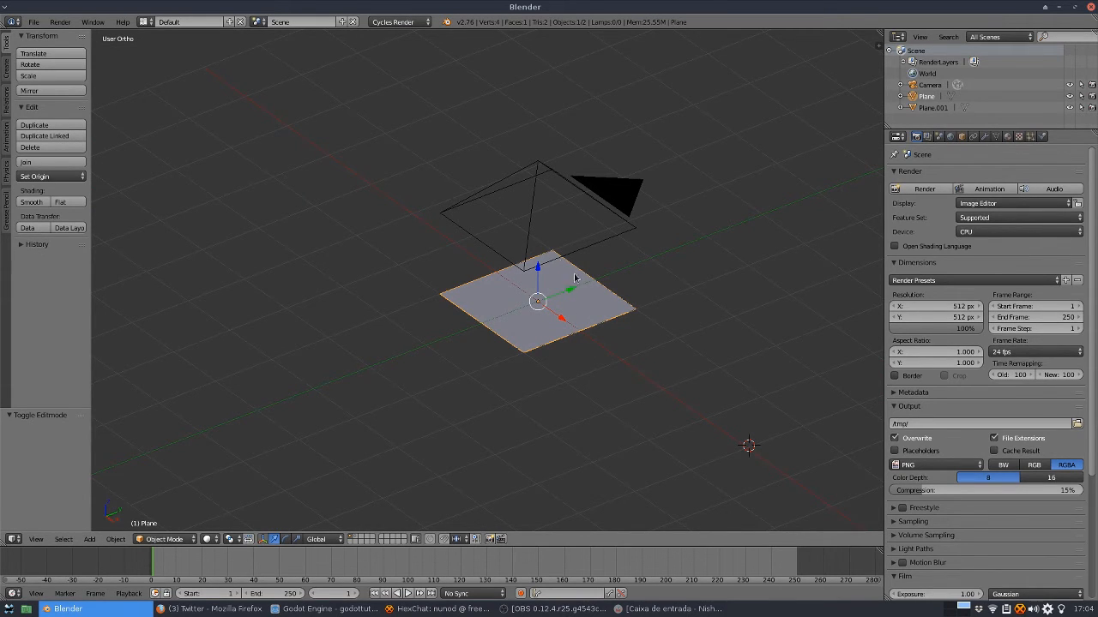
Subdivide and displace the plane into a rocky surface, view through the camera, and shade smooth
key(Tab)
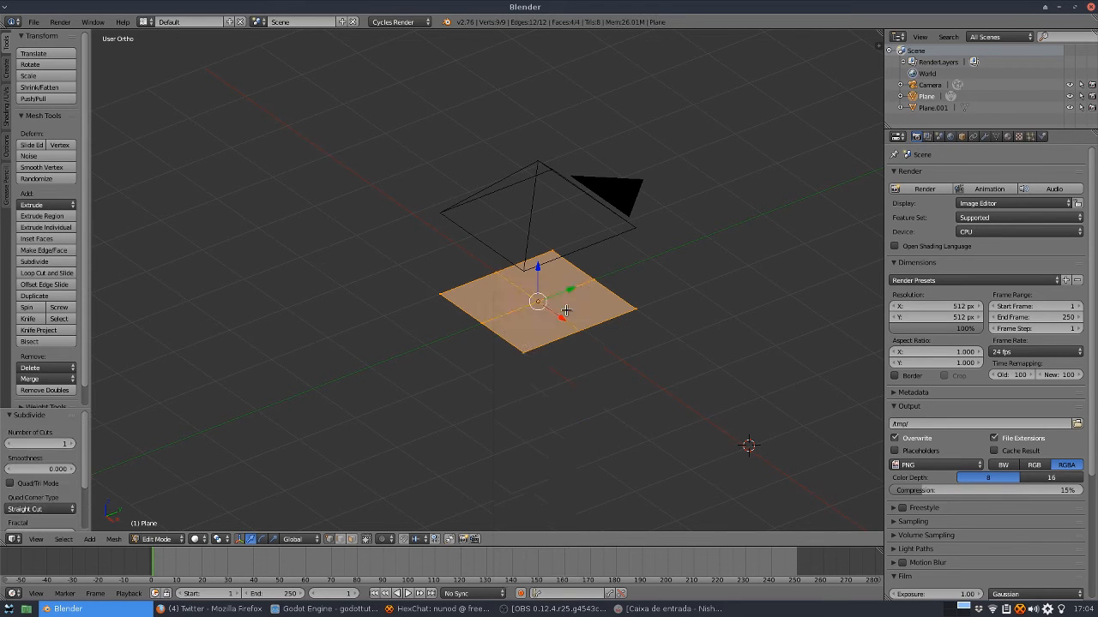
click(34, 262)
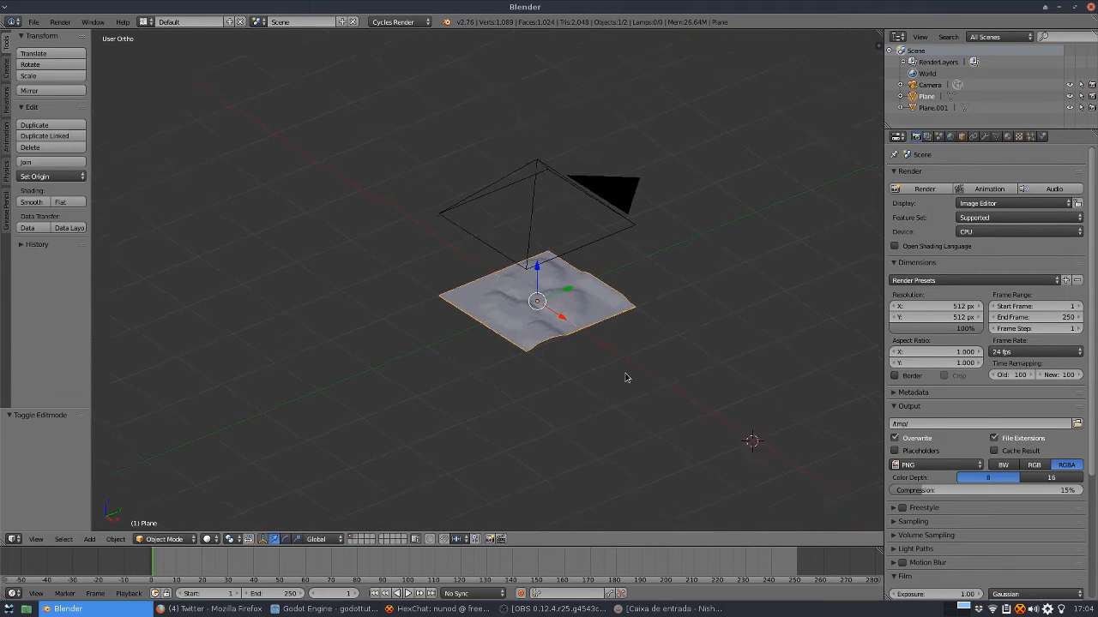
key(KP_0)
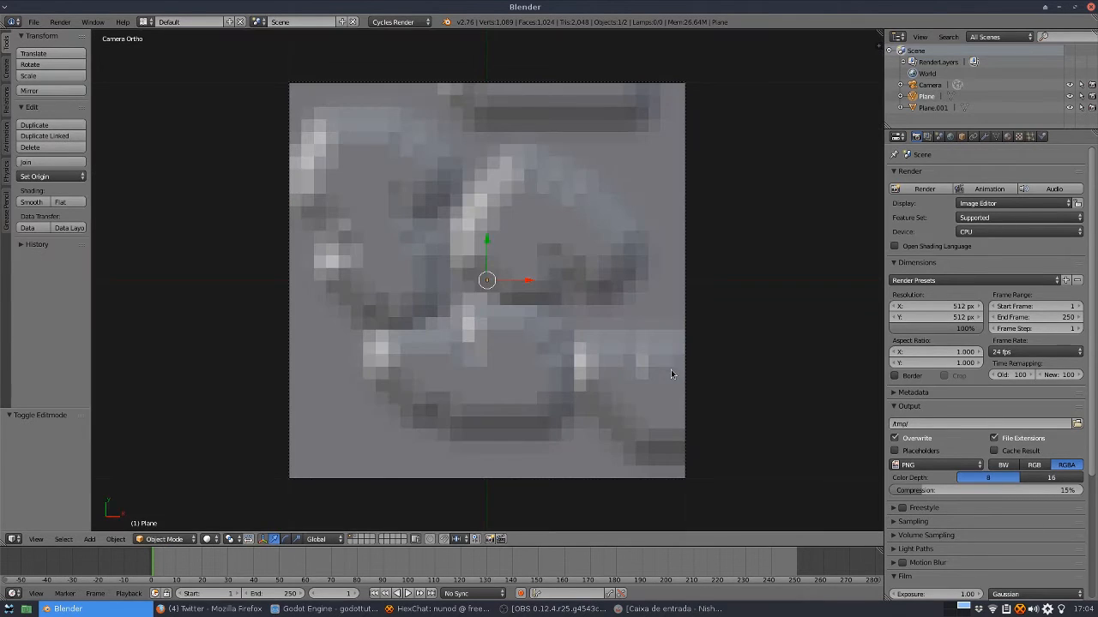
text(sha)
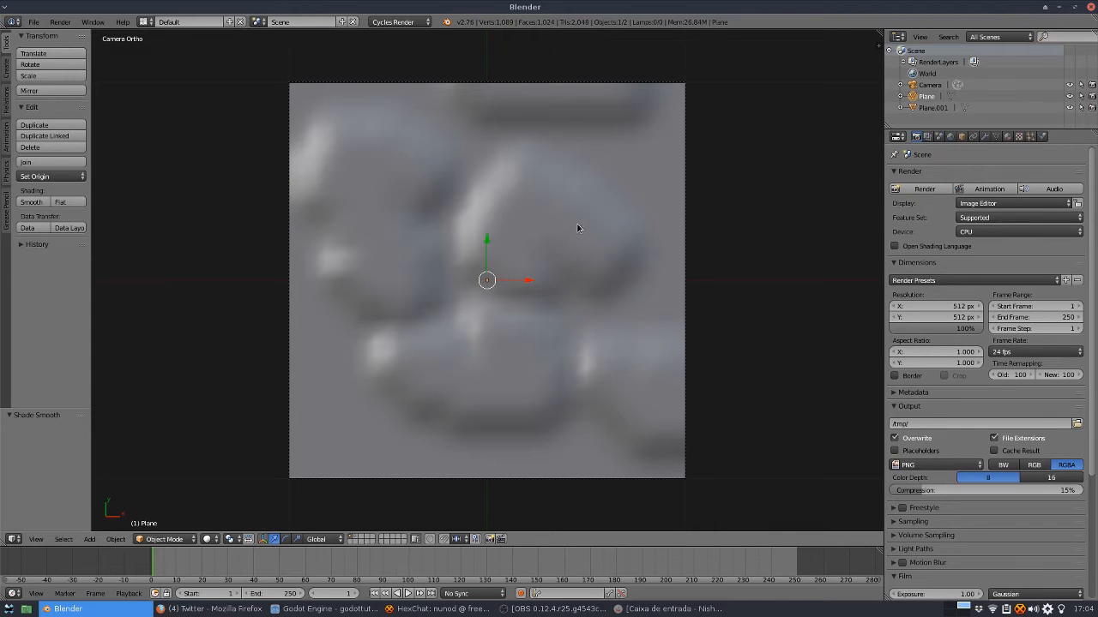
mouse_move(95, 449)
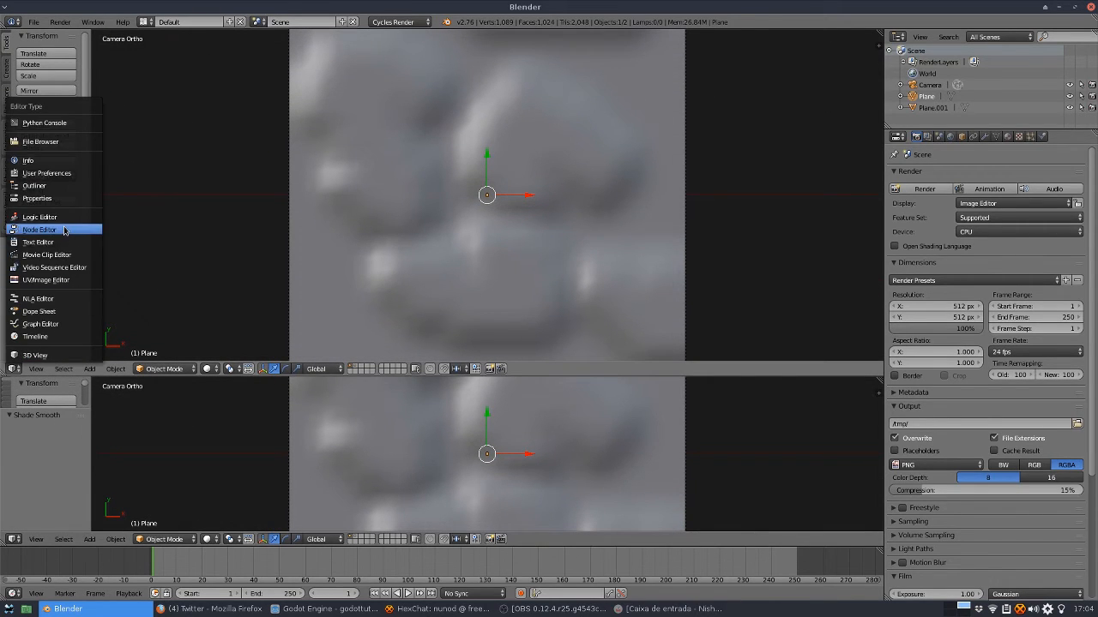
Switch the upper area to the Node Editor and enable the Normal render pass
click(39, 228)
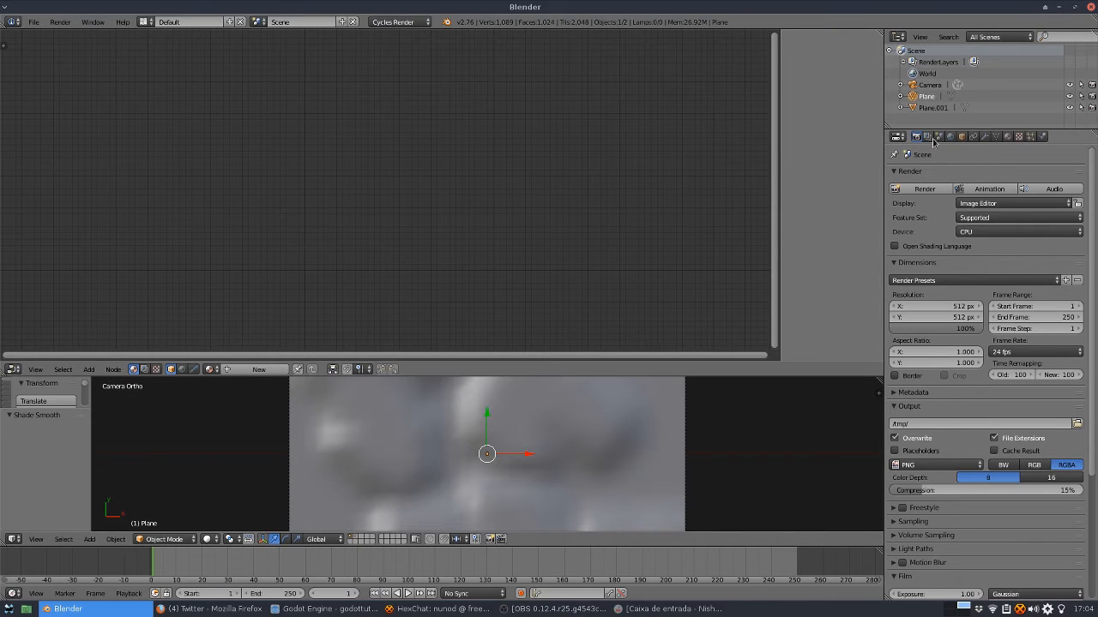
click(927, 136)
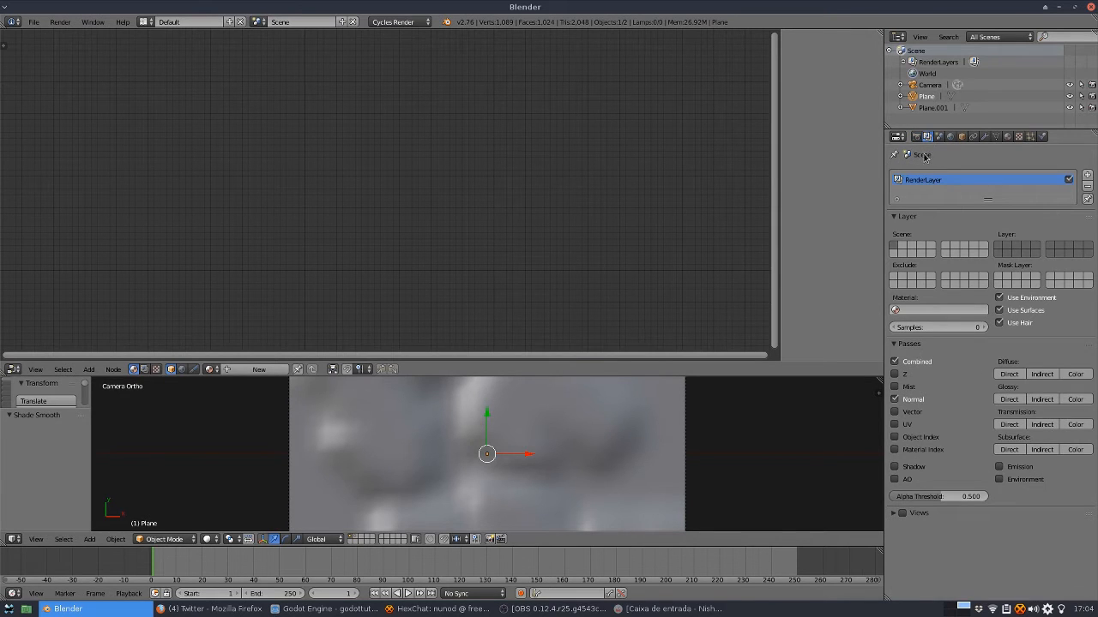
click(895, 343)
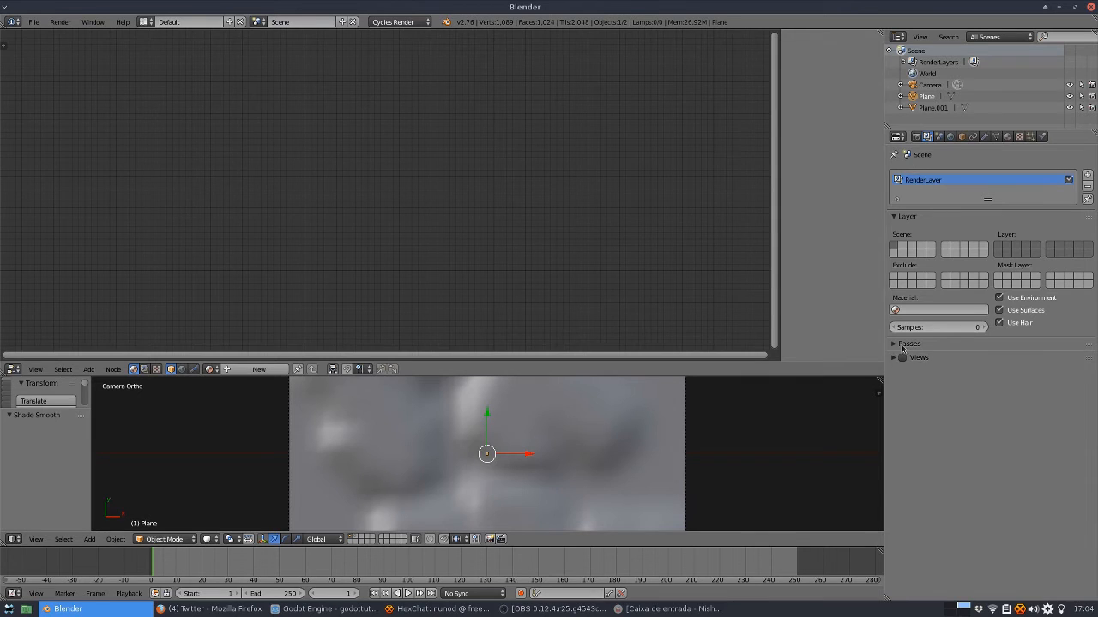
click(894, 343)
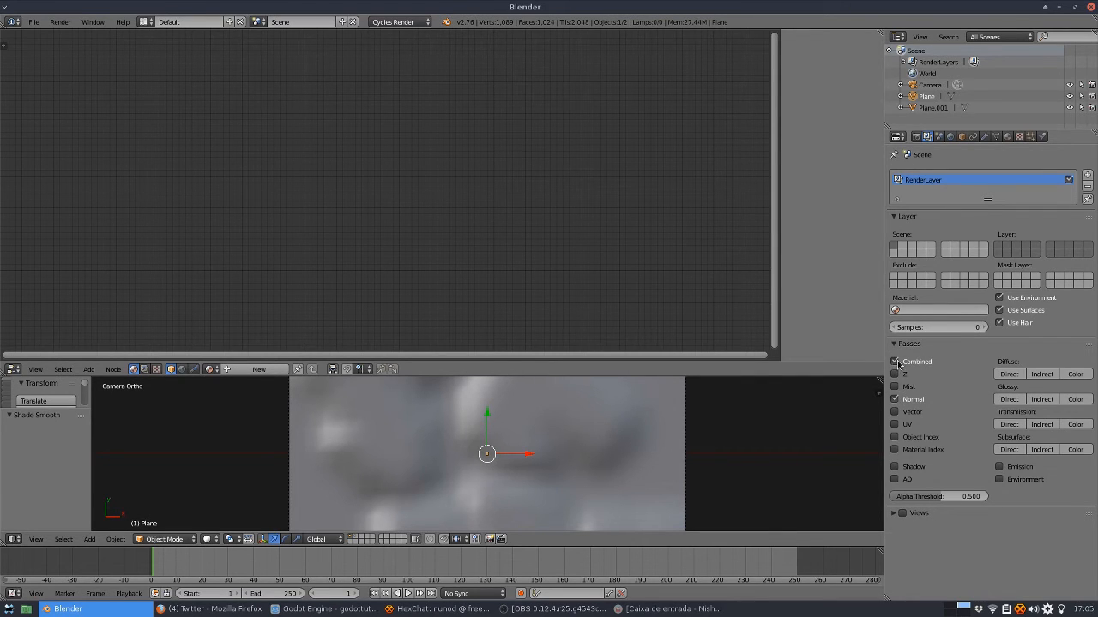
click(895, 361)
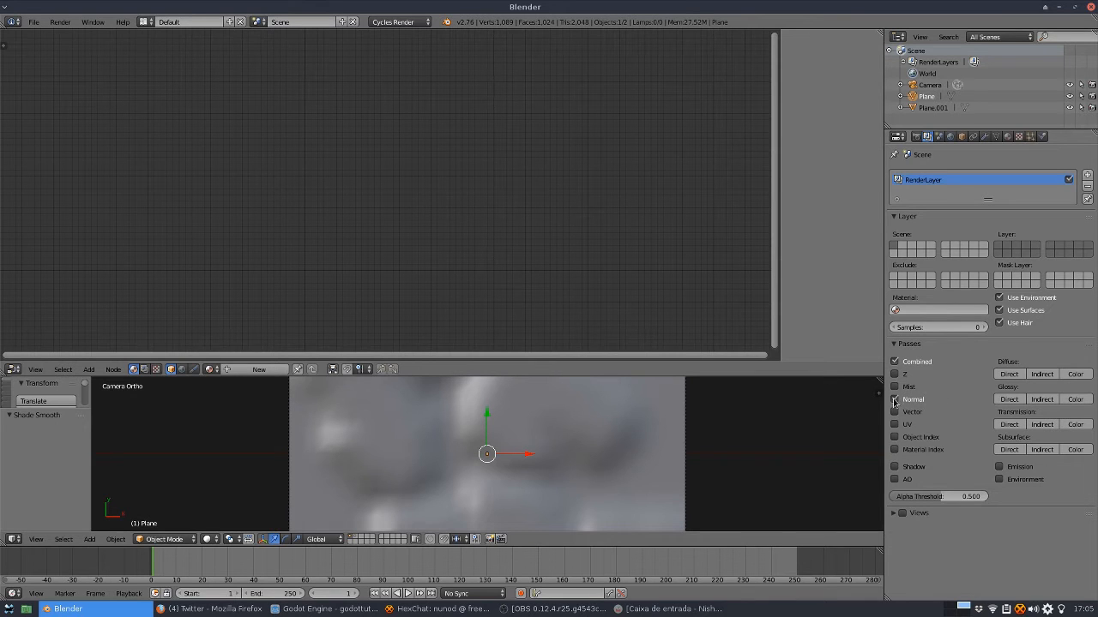
Enable compositing Use Nodes and link the Render Layers Normal output to Composite Image
click(143, 369)
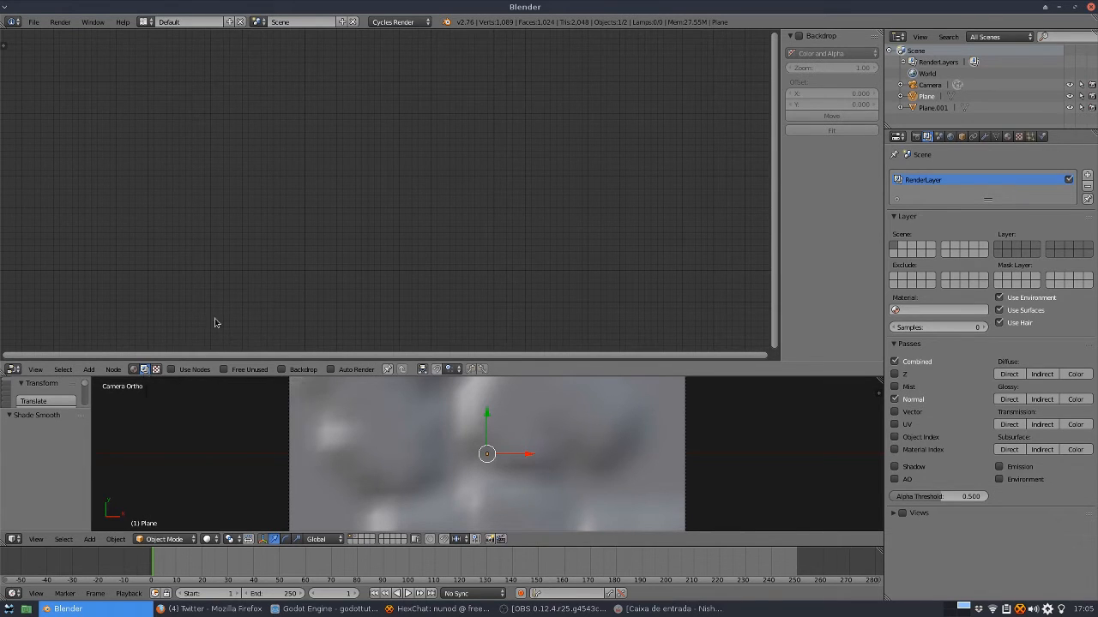
click(173, 369)
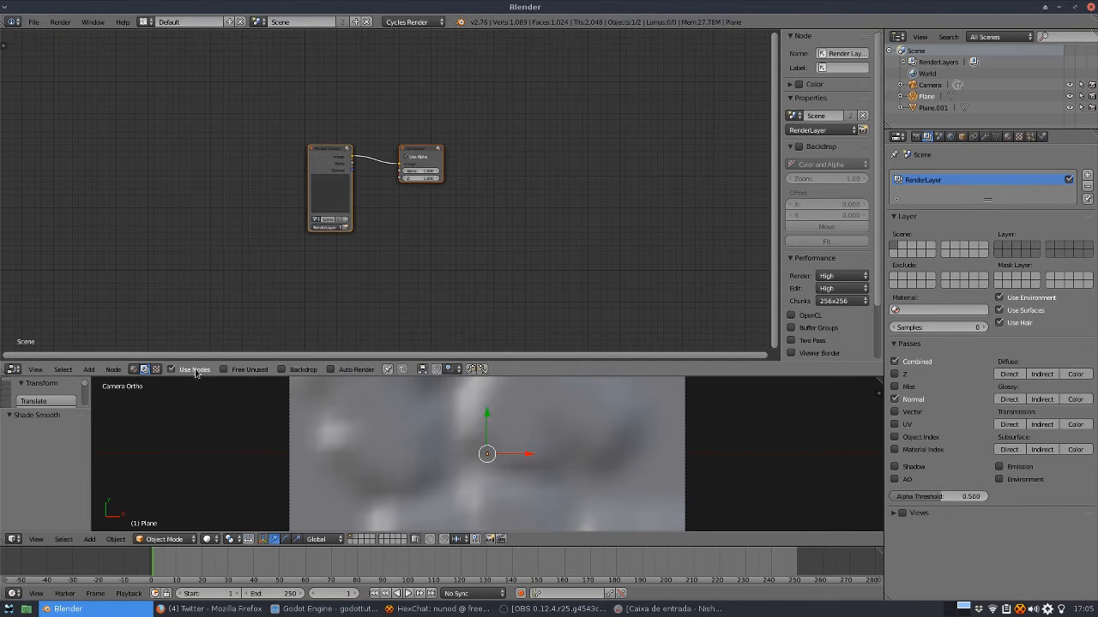
drag(330, 151, 270, 150)
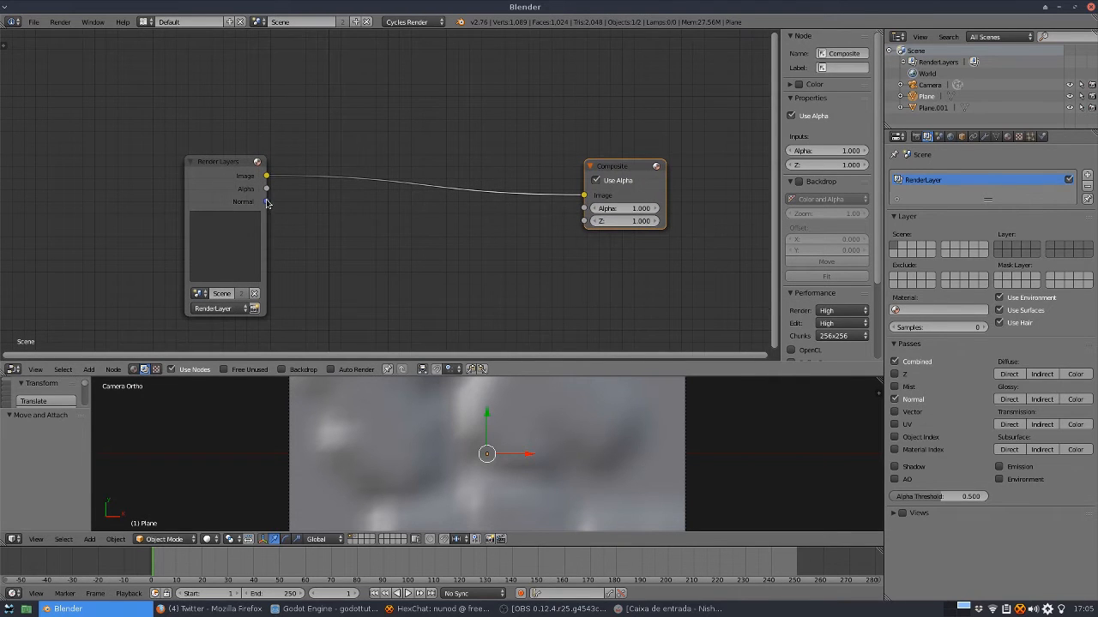
drag(266, 202, 583, 198)
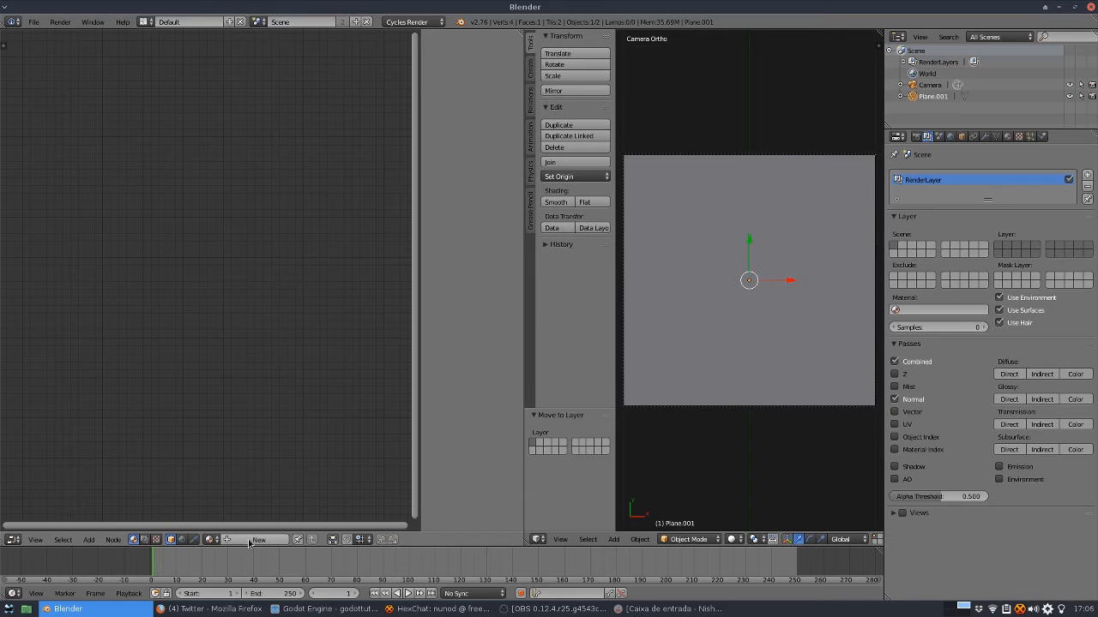
Create Material.001 for the plane, use Rendered shading, and reposition the Diffuse BSDF node
click(258, 540)
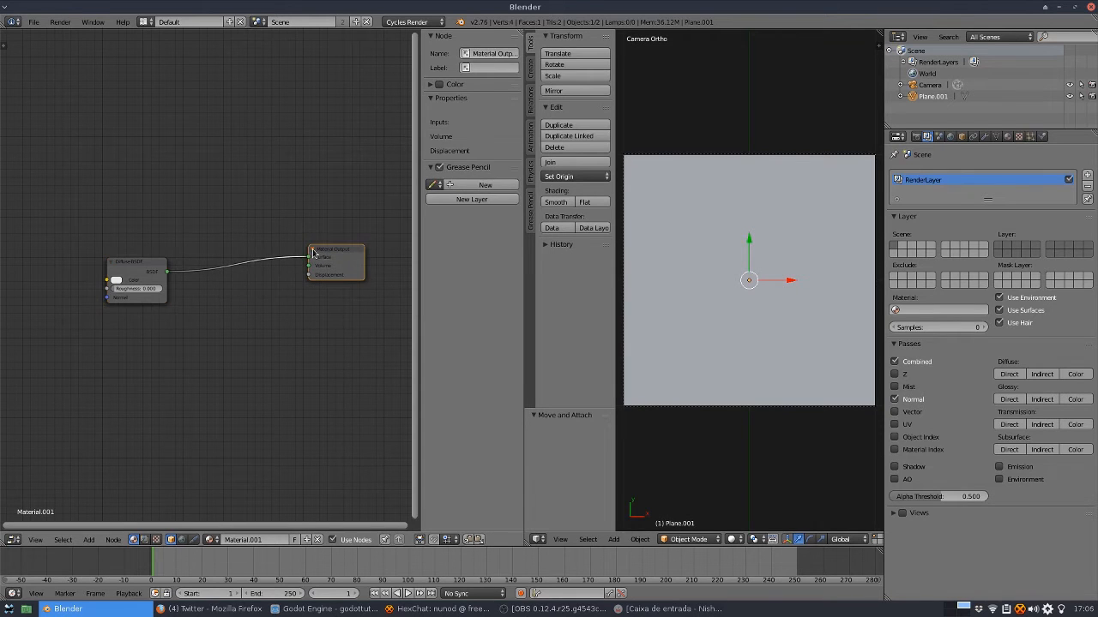
click(133, 261)
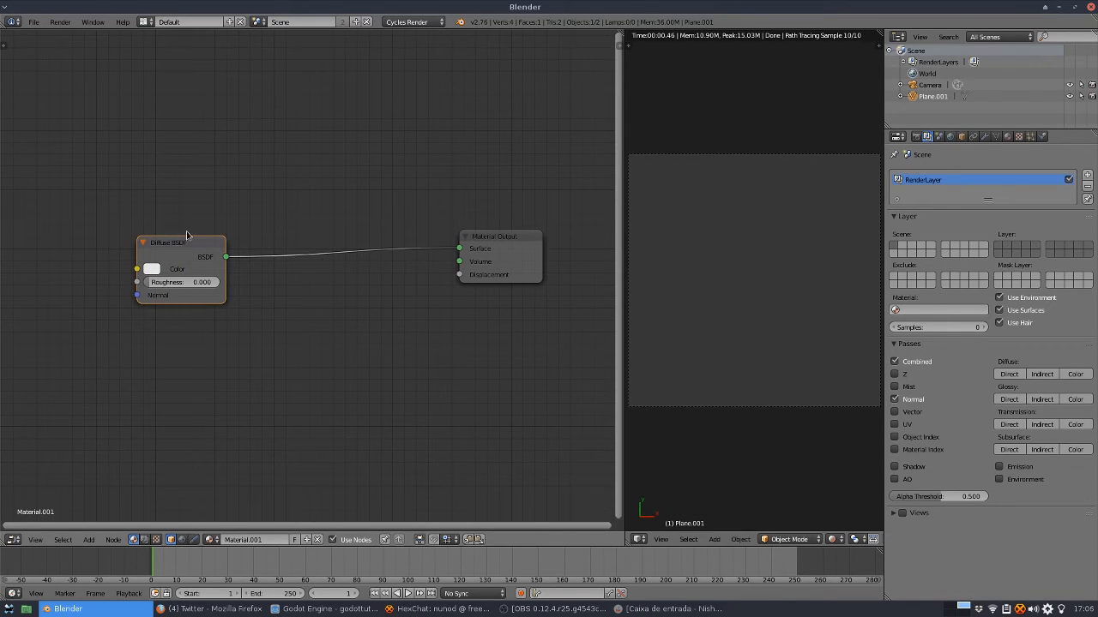
drag(168, 242, 219, 179)
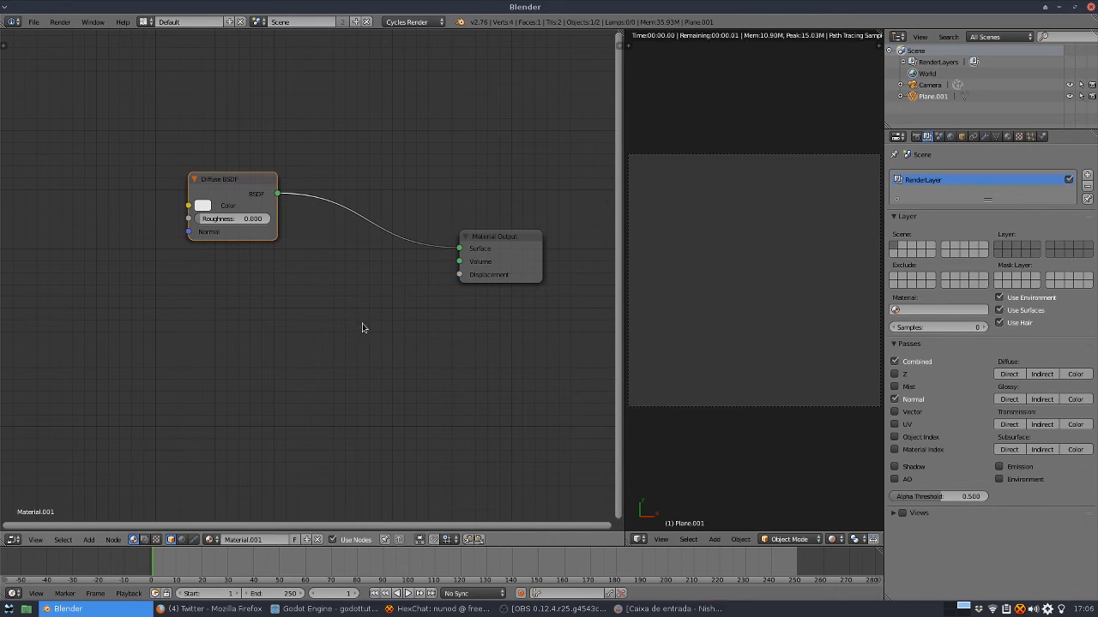
drag(458, 275, 356, 334)
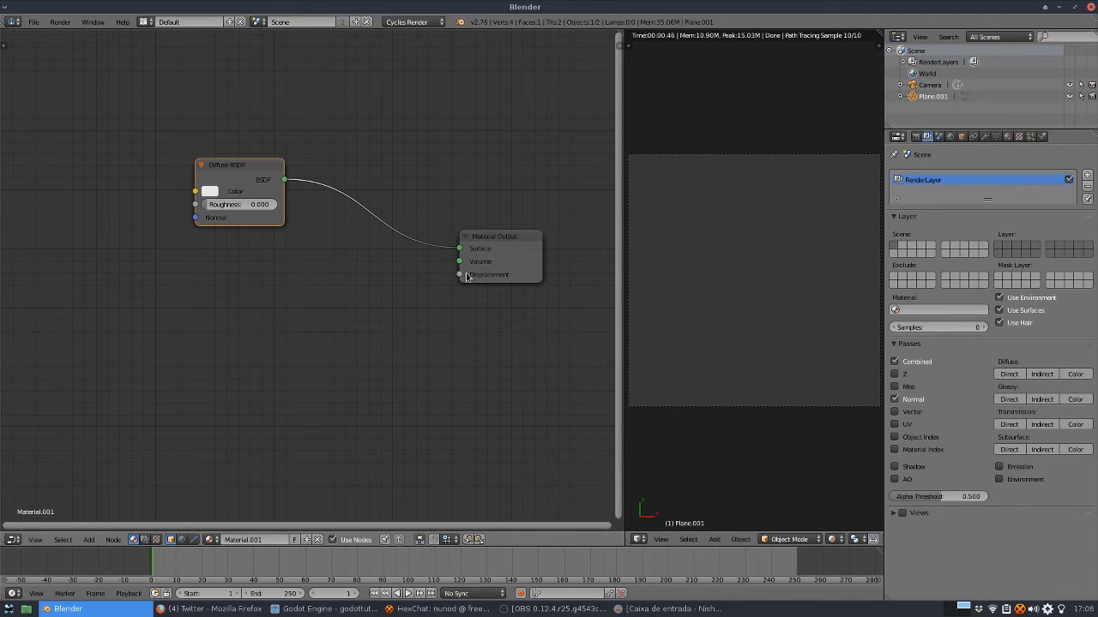
Add a Voronoi Texture, linking Fac to Displacement and Color to the Diffuse Color
click(88, 539)
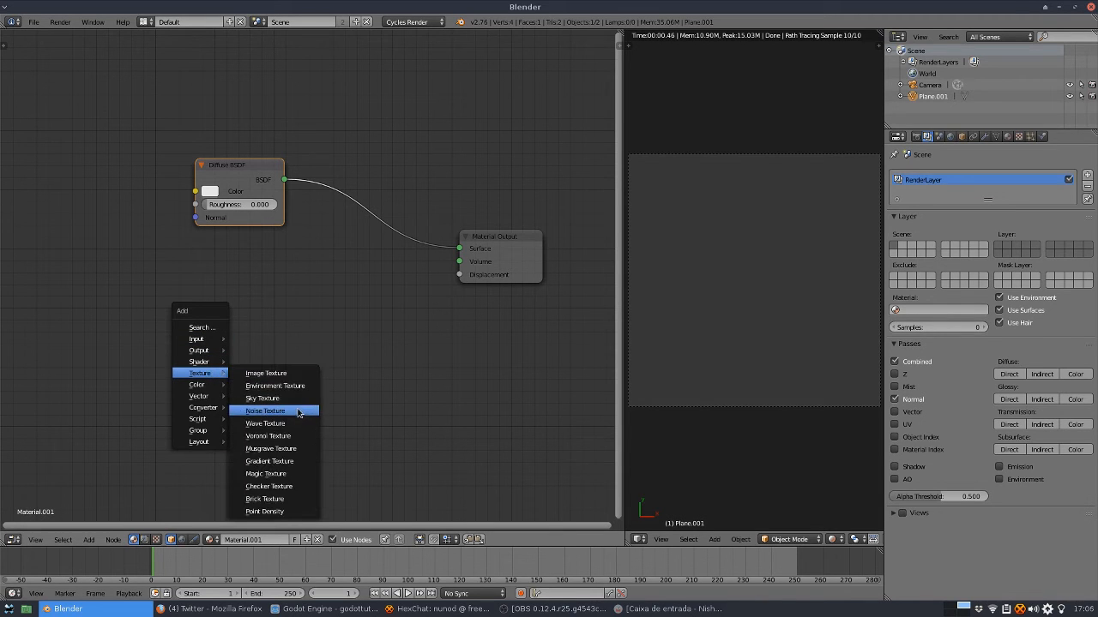
mouse_move(290, 448)
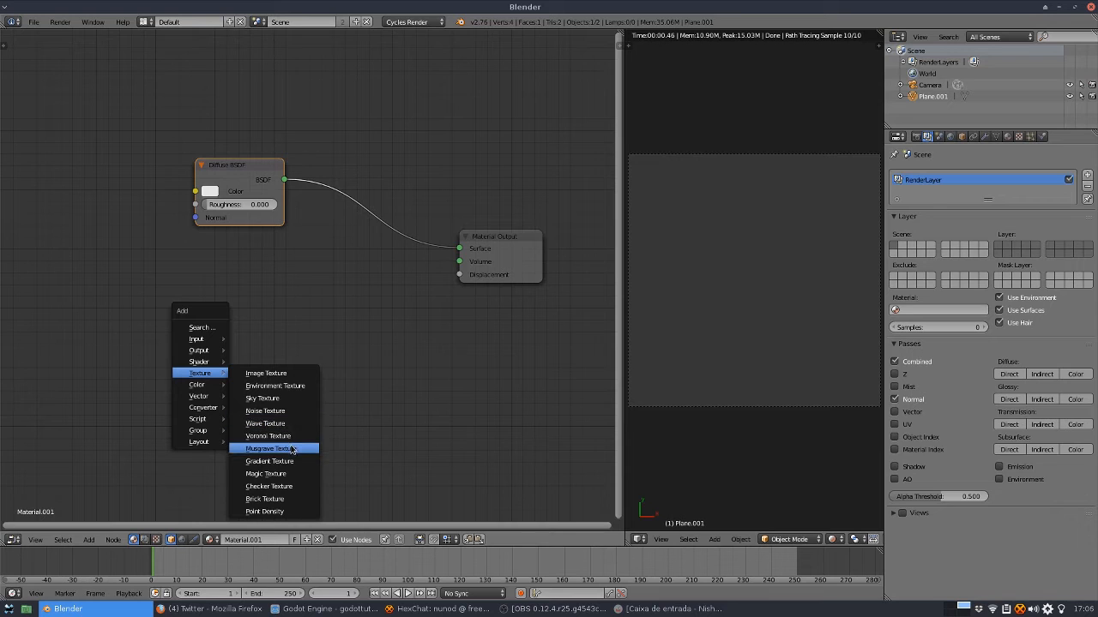
mouse_move(289, 489)
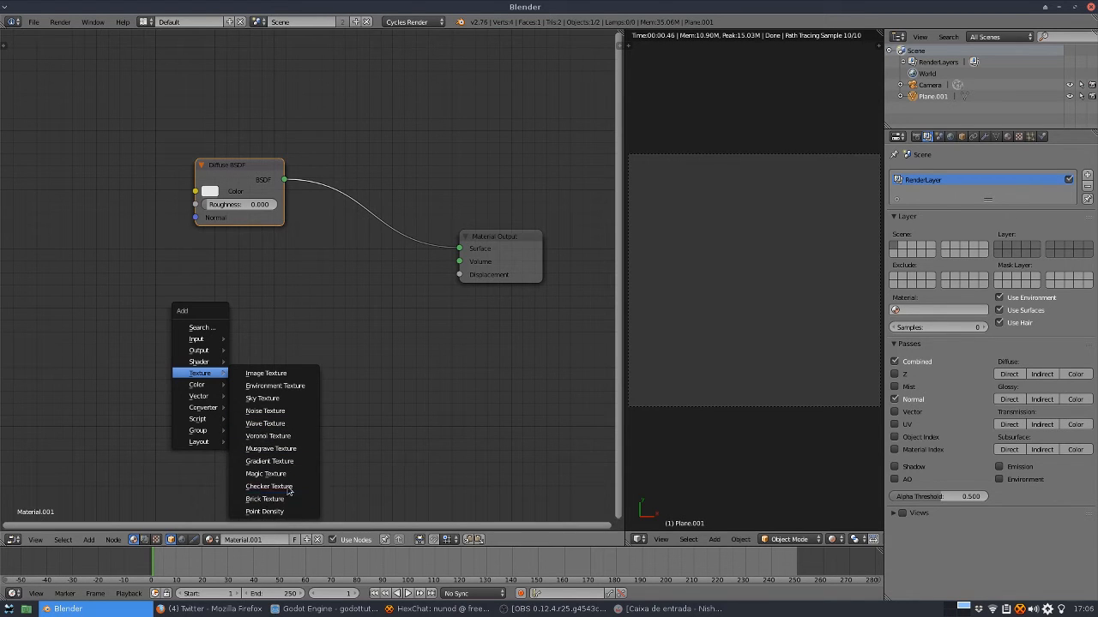
click(266, 435)
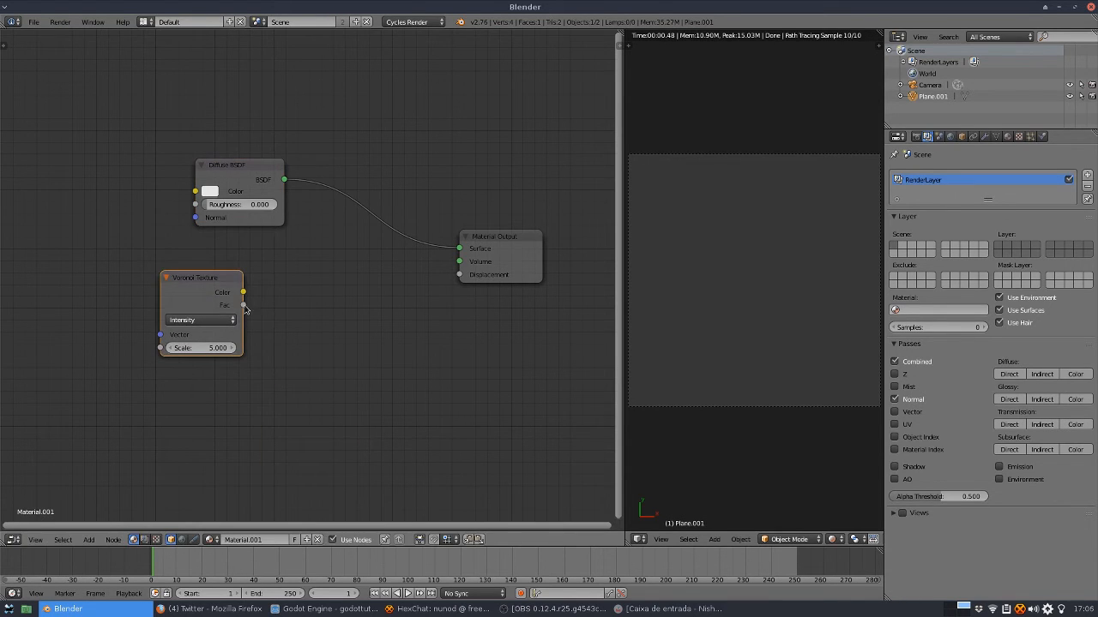
drag(245, 306, 459, 275)
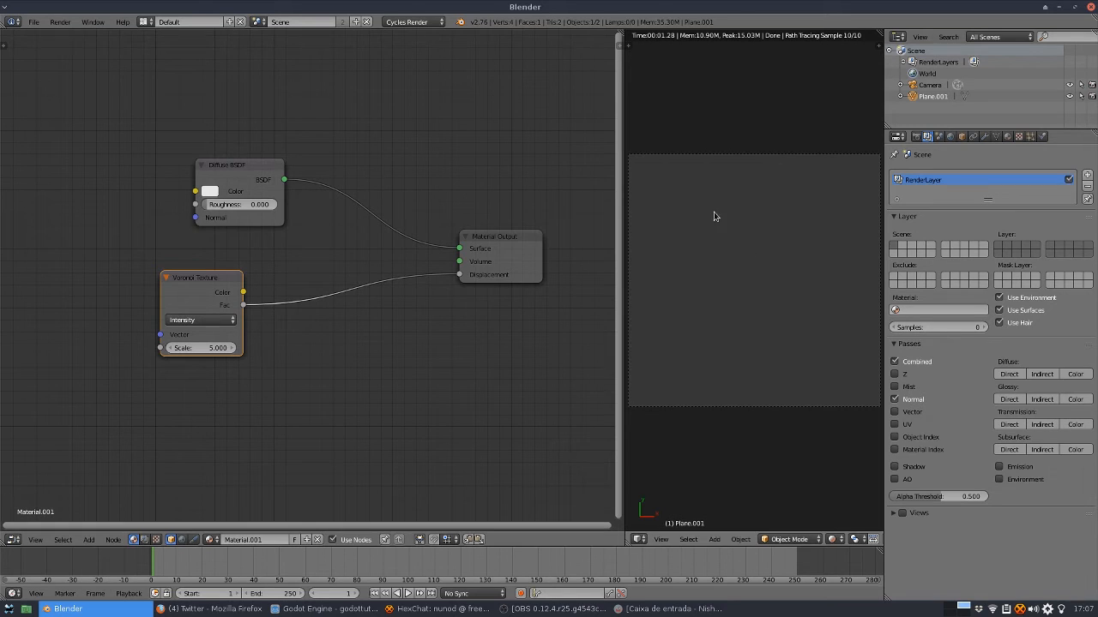
drag(202, 277, 128, 268)
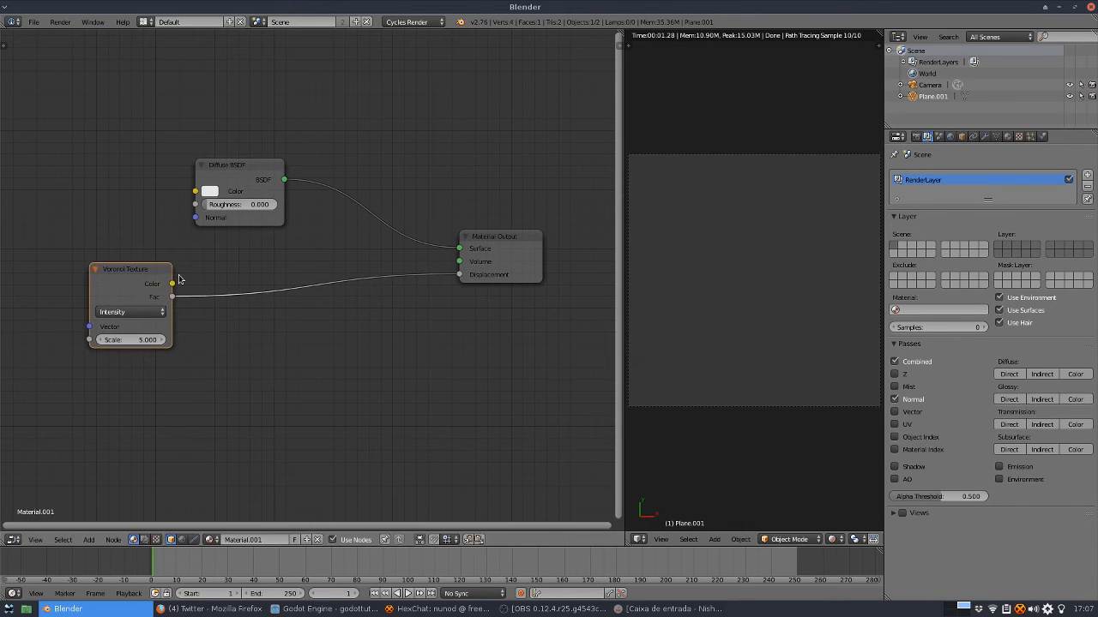
drag(129, 268, 85, 268)
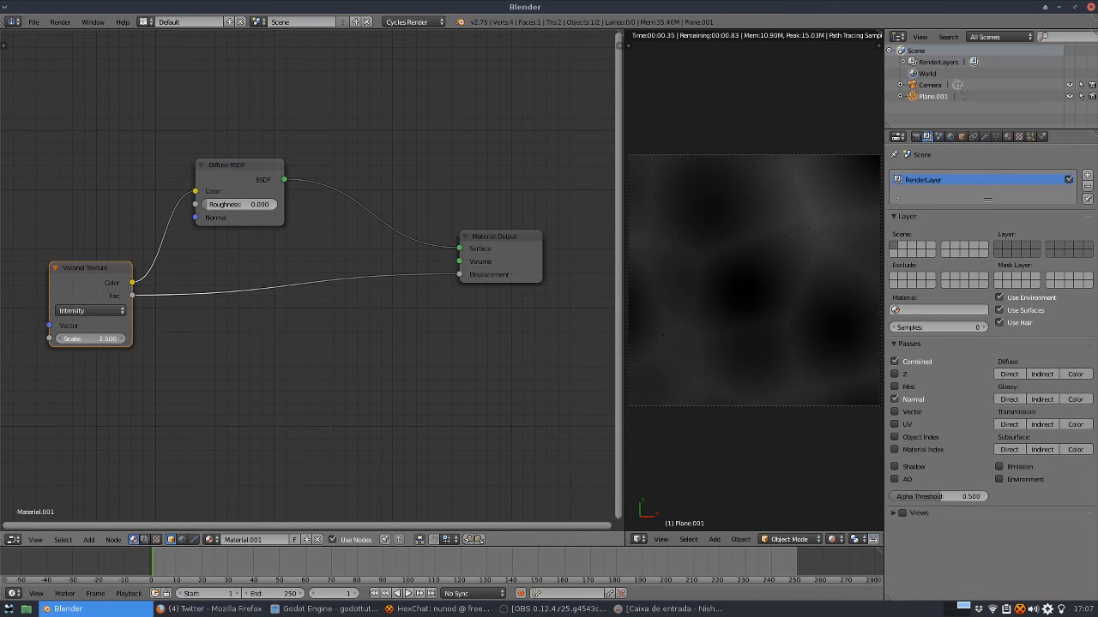
Try Cells coloring, revert to Intensity, and set the Voronoi scale to 4.4
click(89, 311)
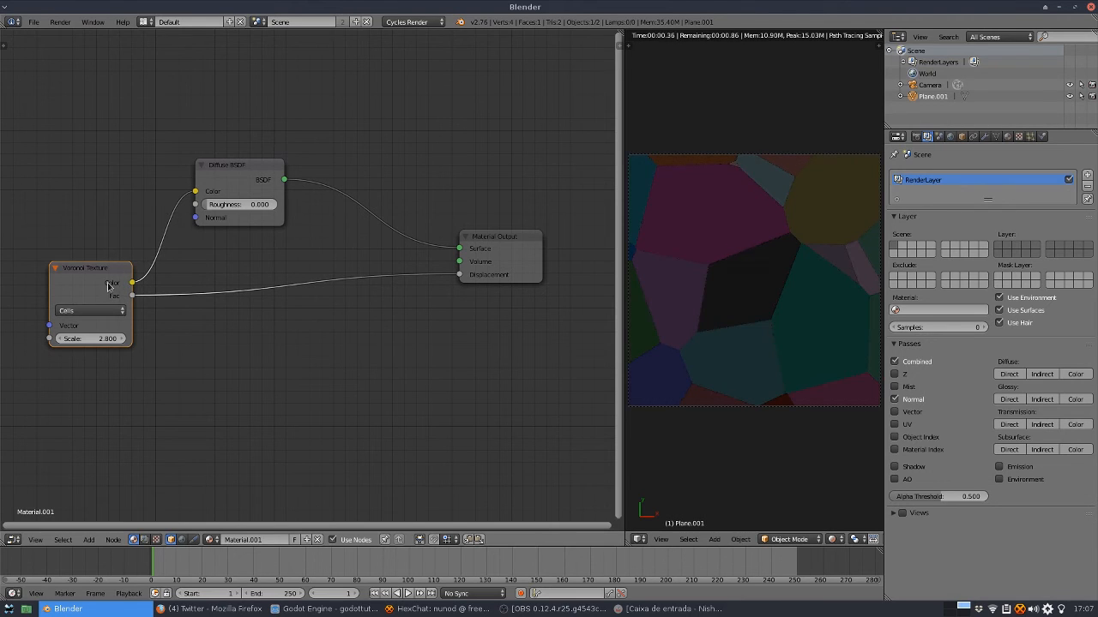
click(90, 310)
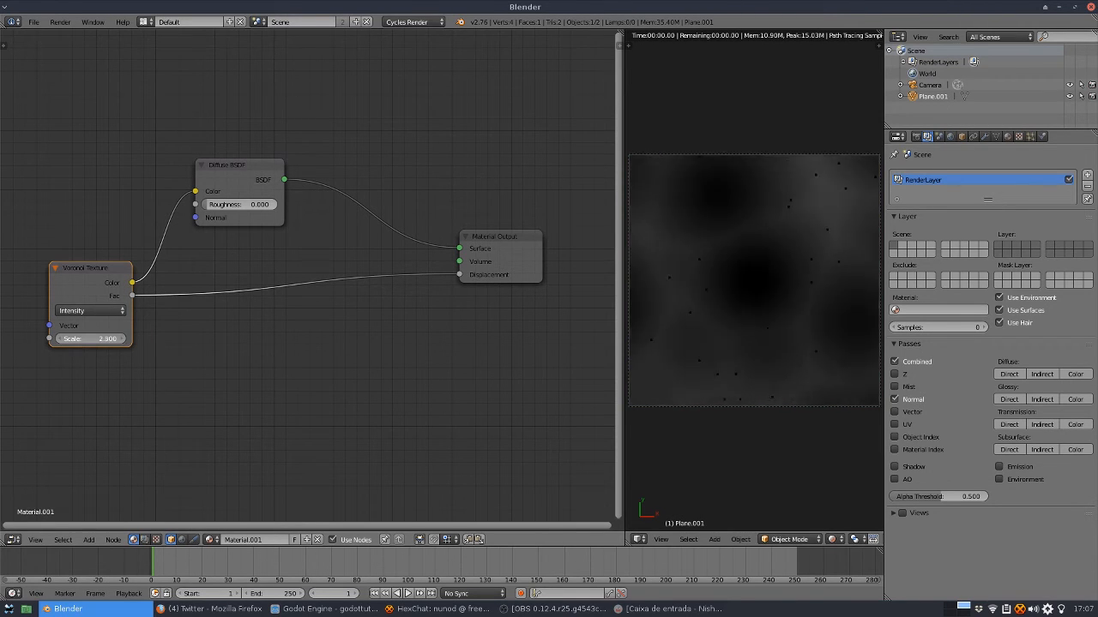
drag(73, 339, 99, 339)
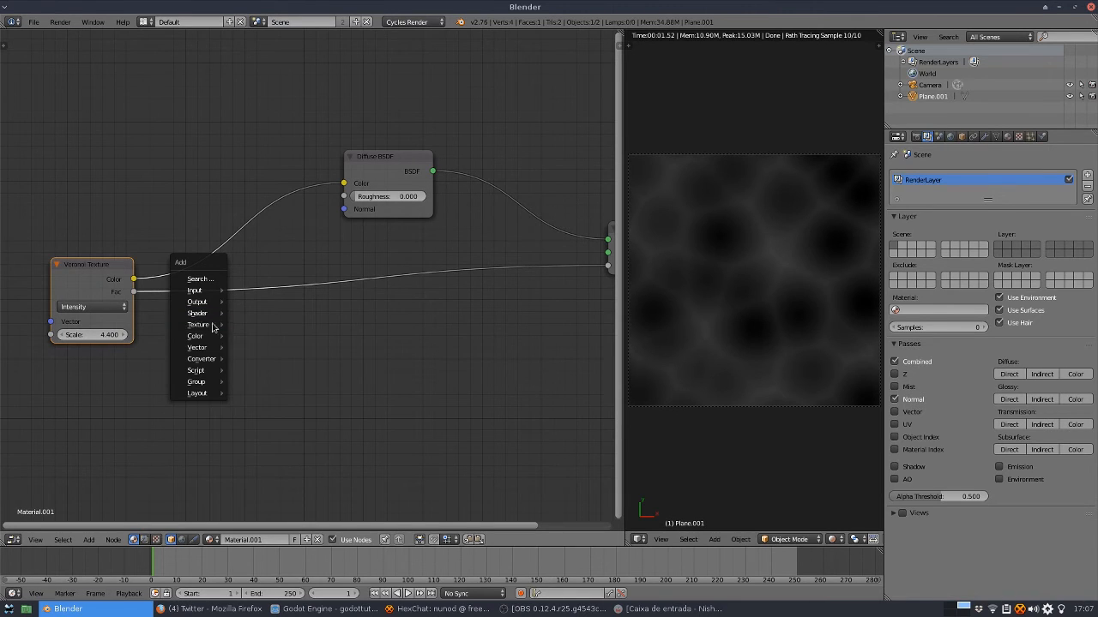
mouse_move(201, 359)
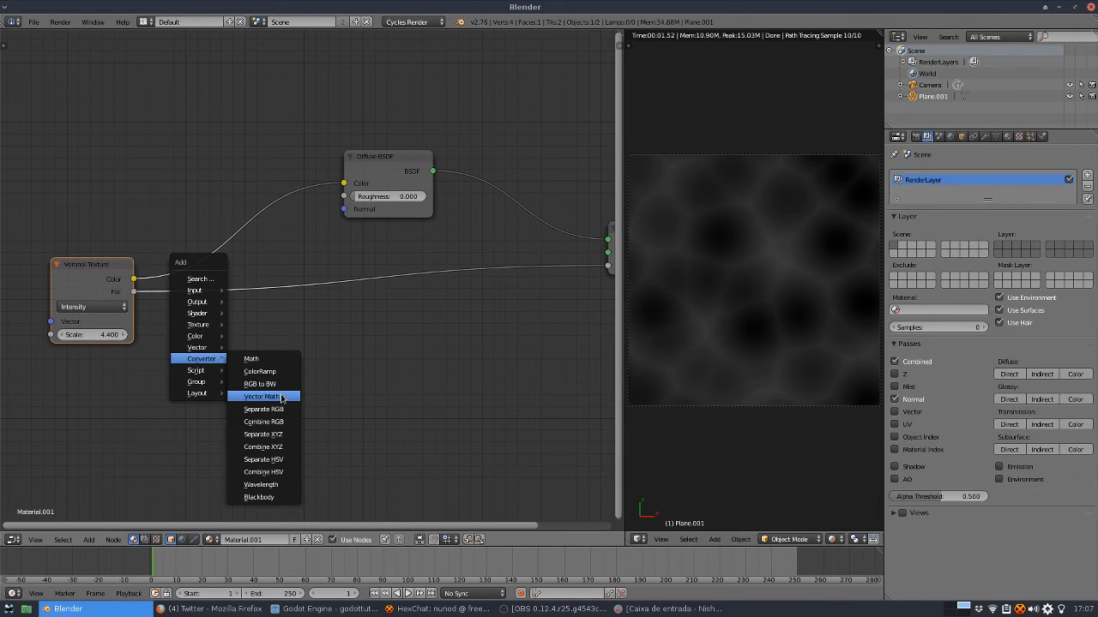
mouse_move(195, 381)
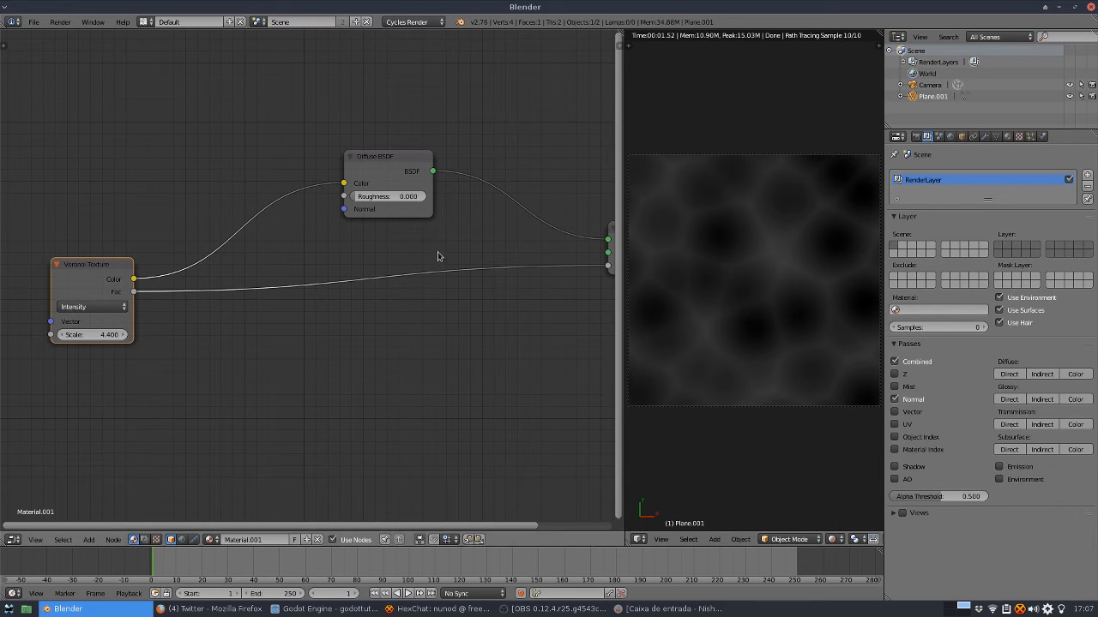
mouse_move(519, 322)
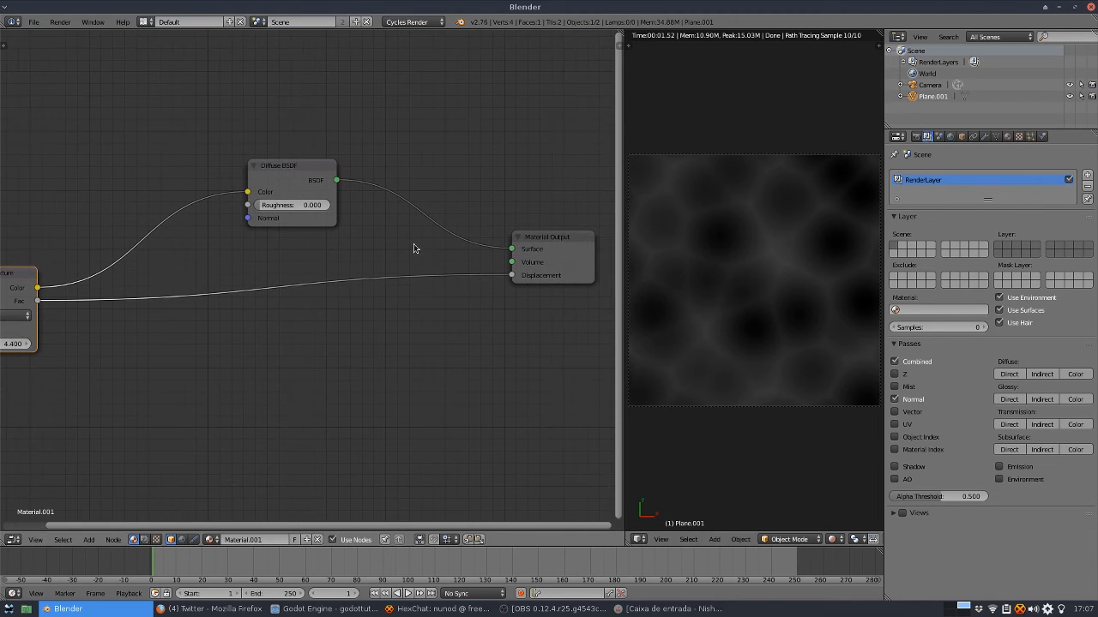
mouse_move(548, 320)
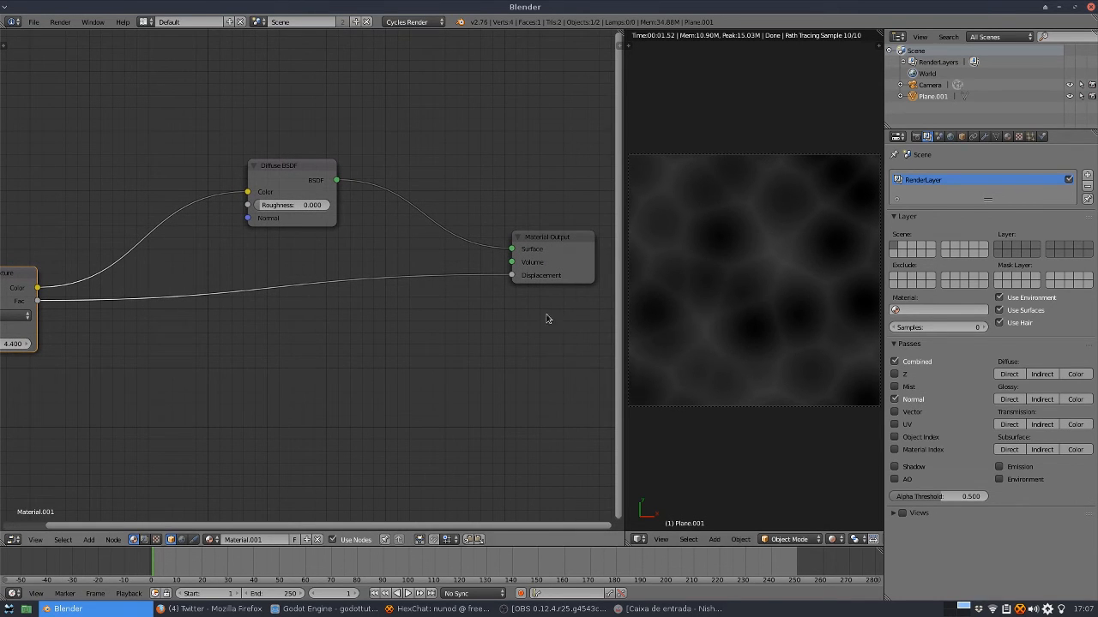
mouse_move(637, 158)
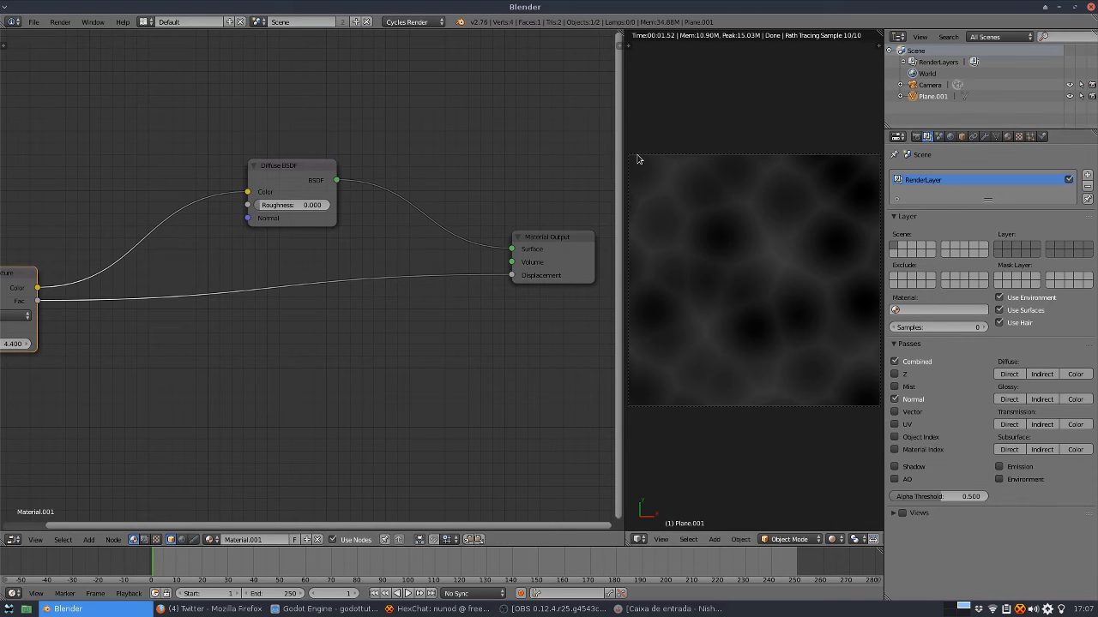
mouse_move(299, 358)
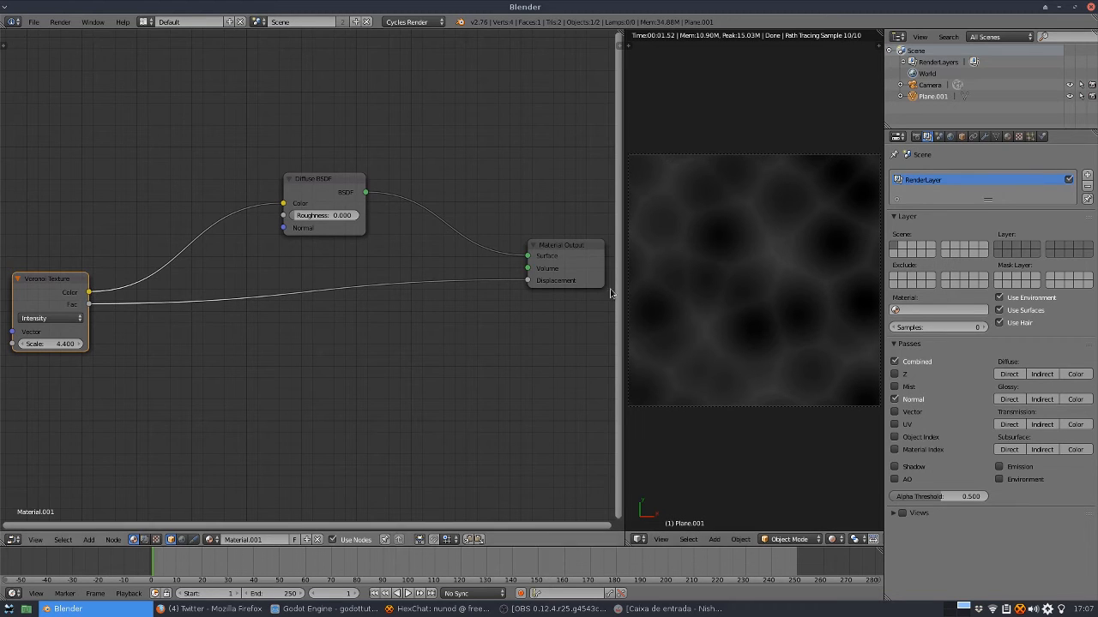
mouse_move(441, 333)
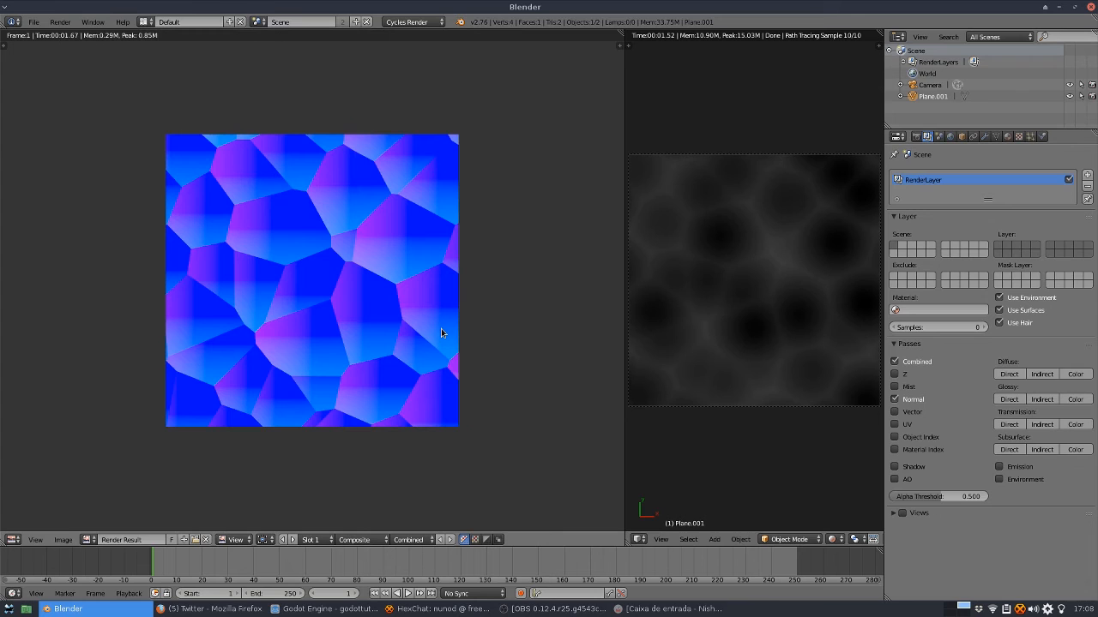
mouse_move(393, 301)
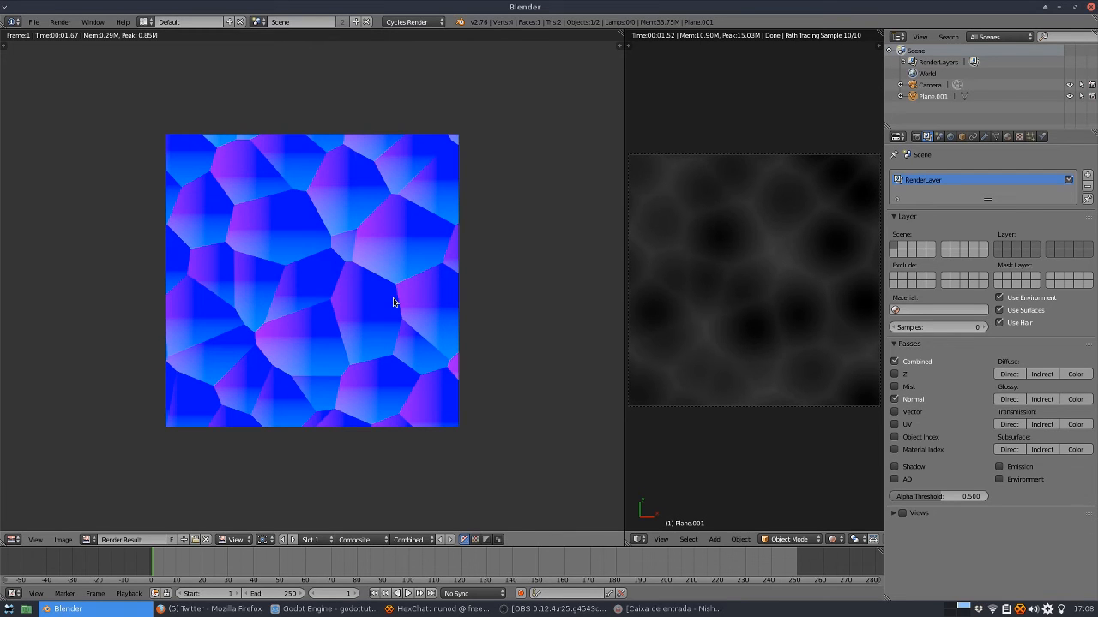
mouse_move(303, 195)
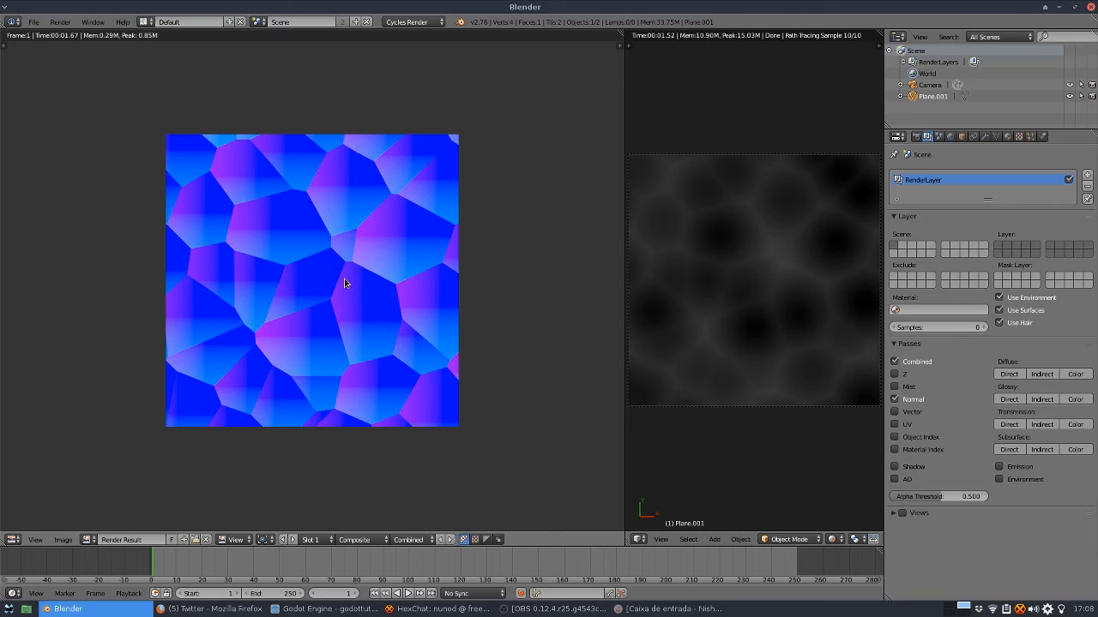
mouse_move(321, 271)
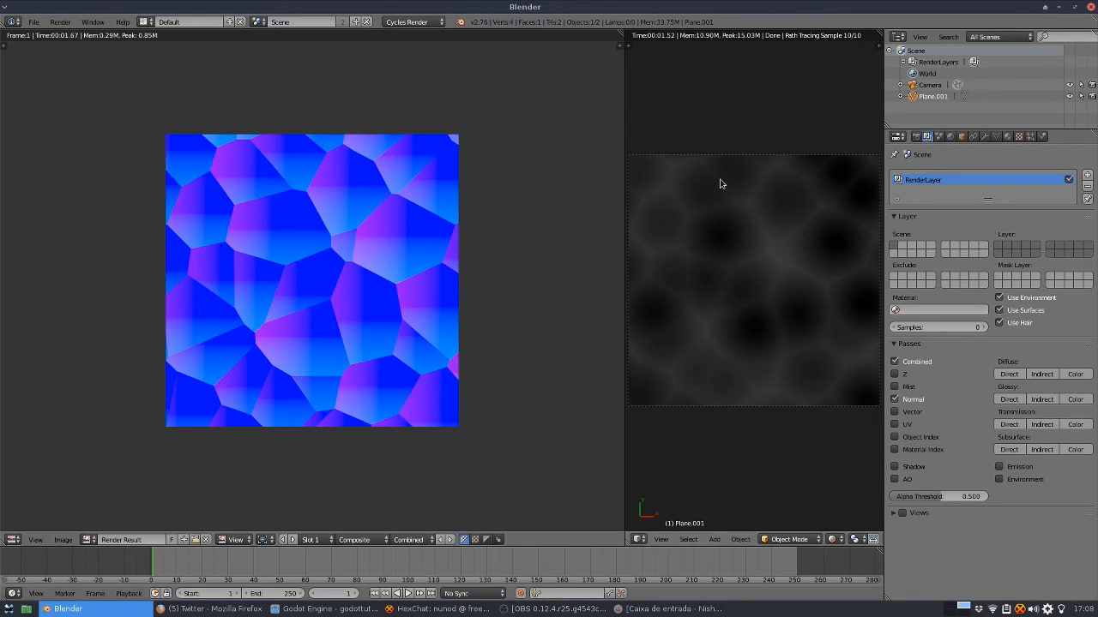
mouse_move(501, 152)
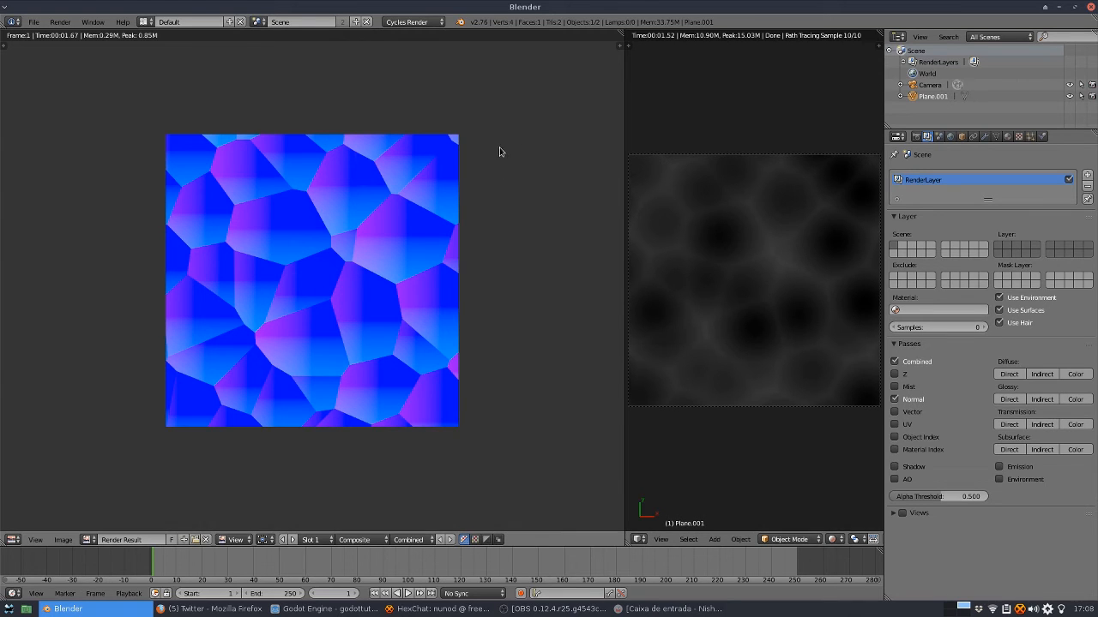
mouse_move(452, 164)
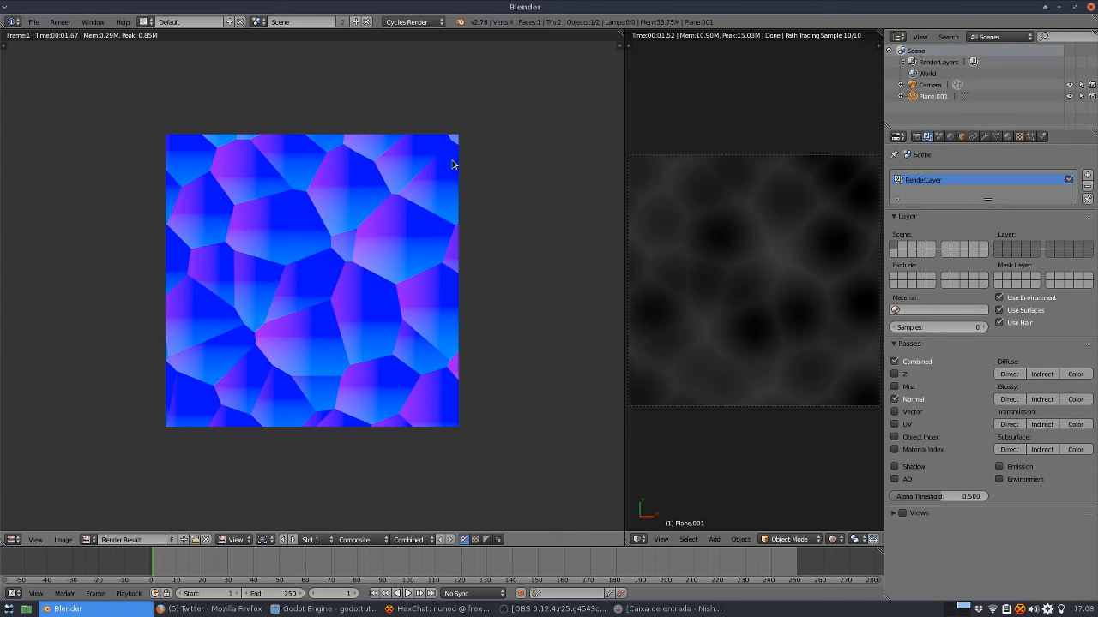
mouse_move(733, 463)
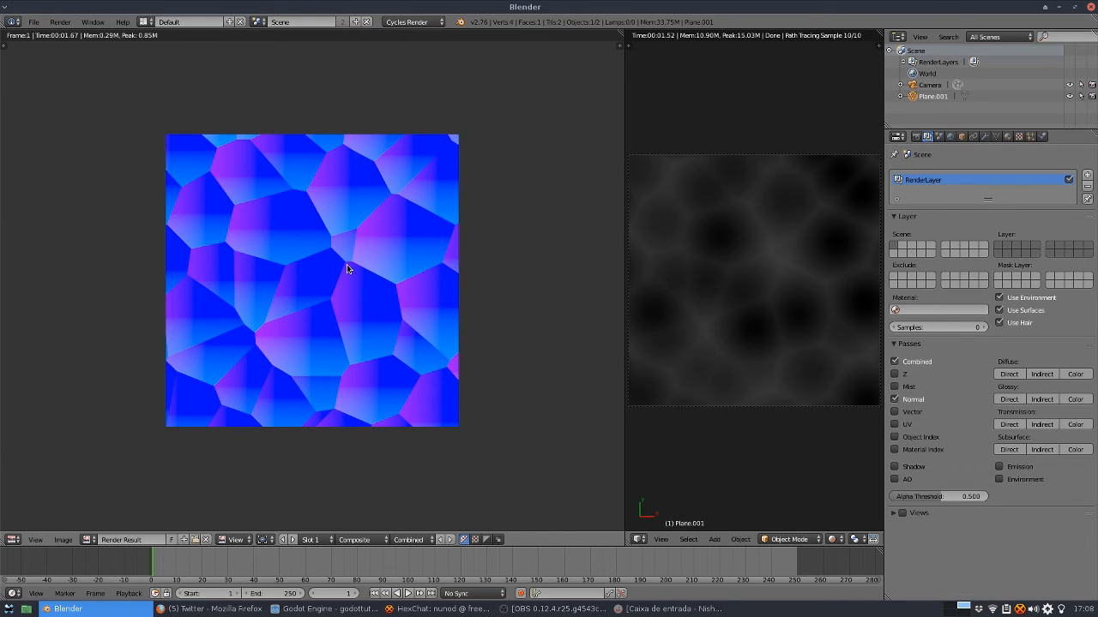
mouse_move(781, 272)
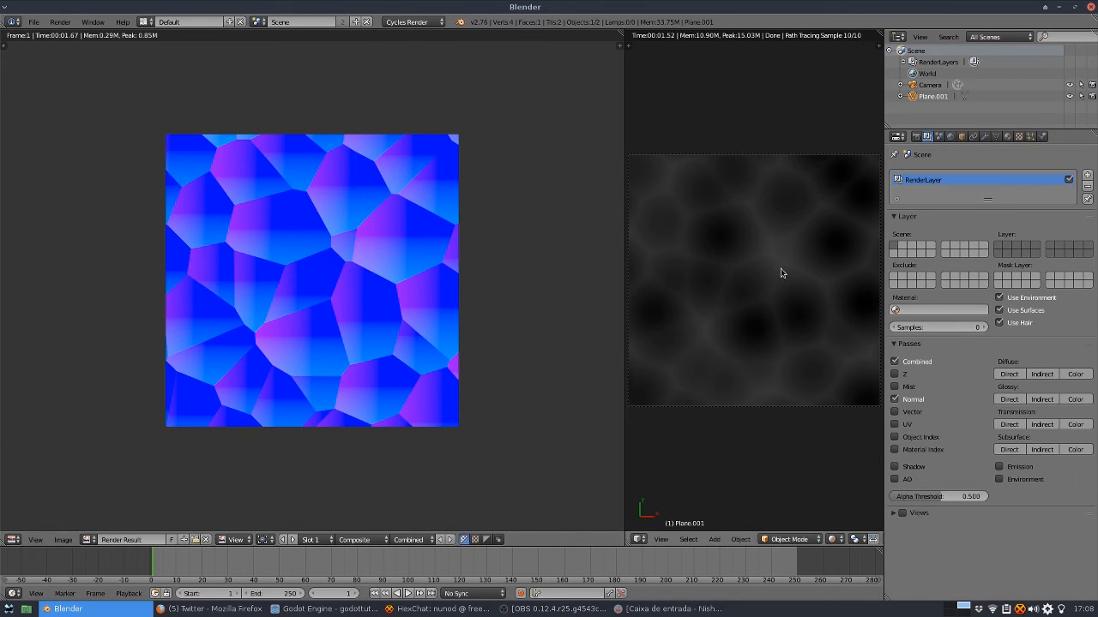
mouse_move(776, 286)
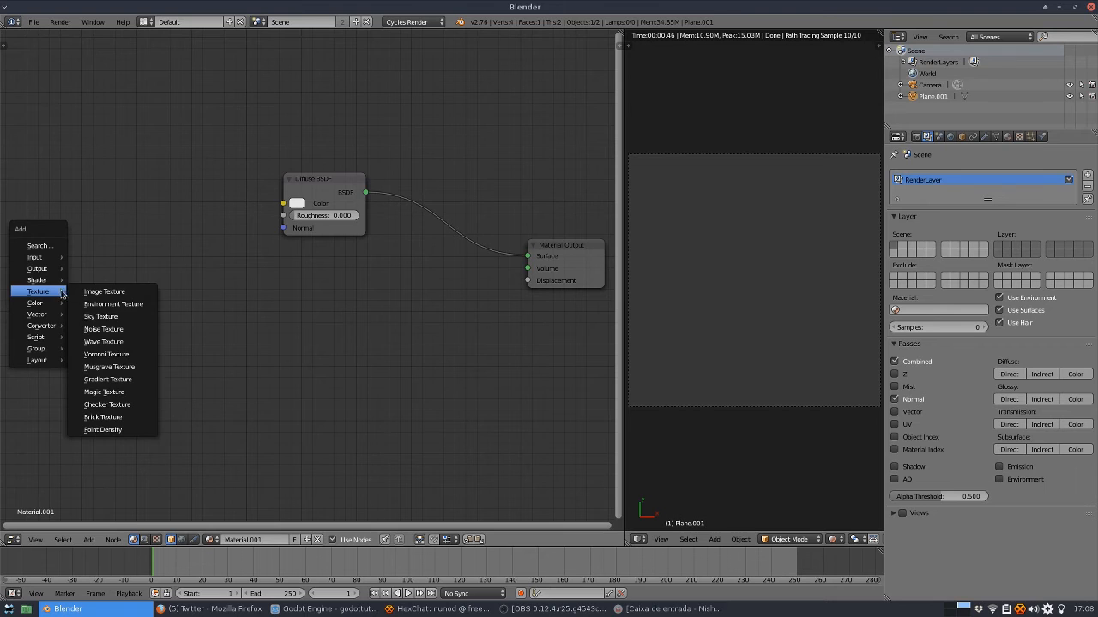
Add a Wave Texture with detail scale 1.1 and link its Color to the Diffuse BSDF Color
click(103, 342)
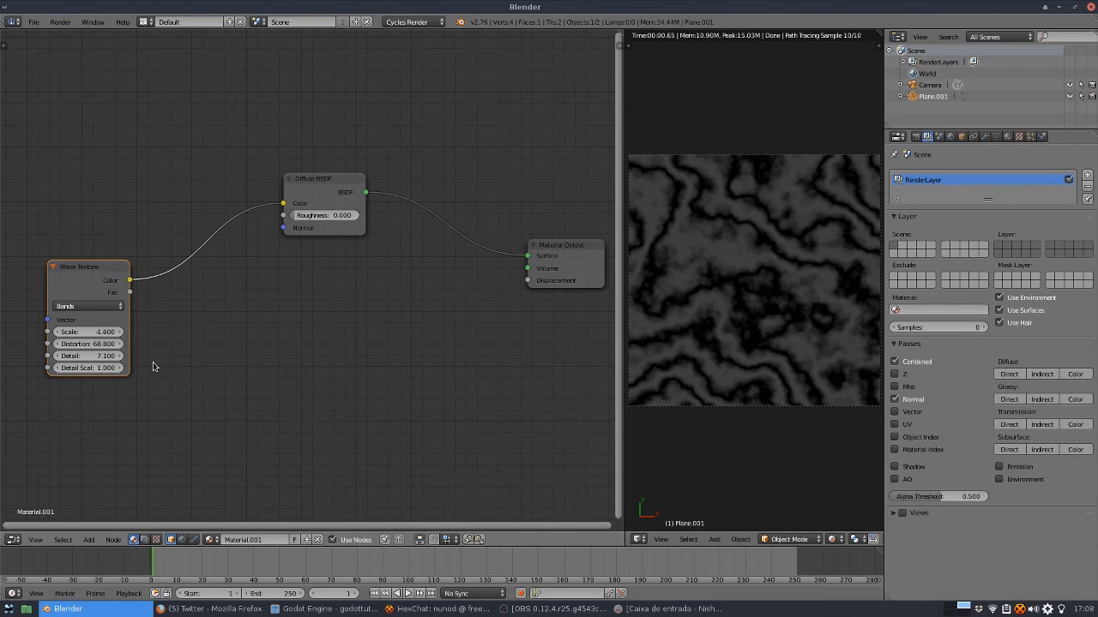
click(89, 368)
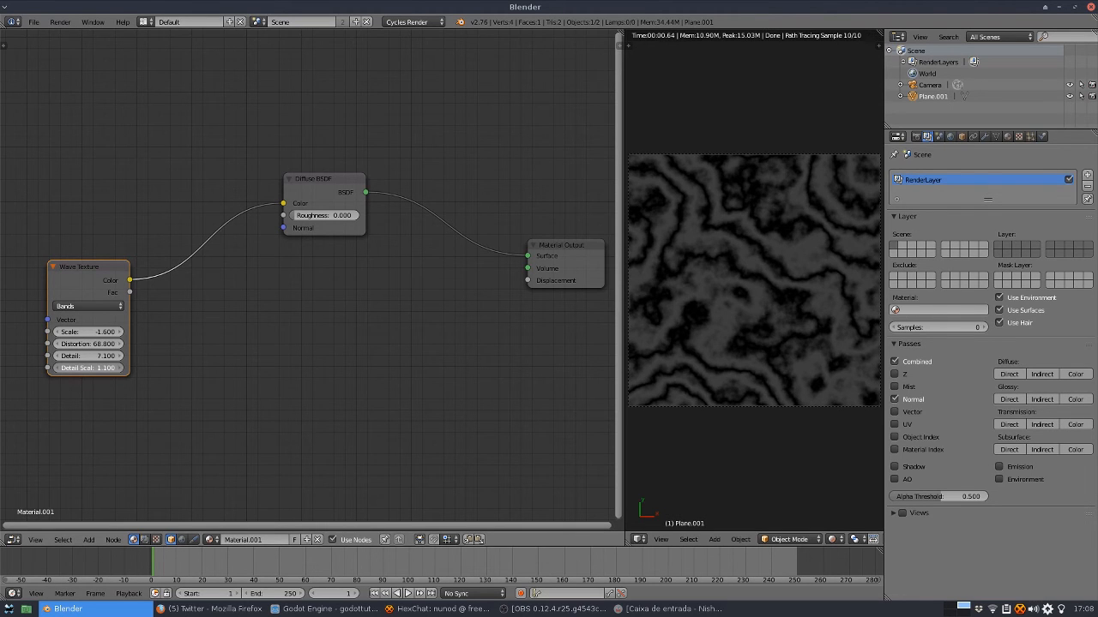
drag(128, 291, 528, 287)
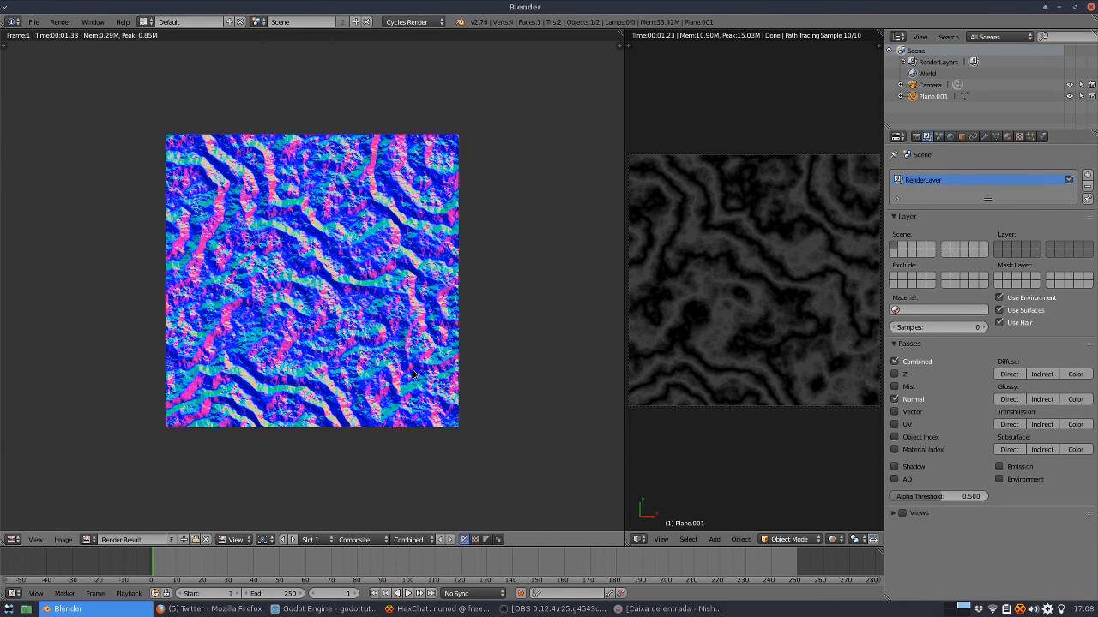
mouse_move(438, 321)
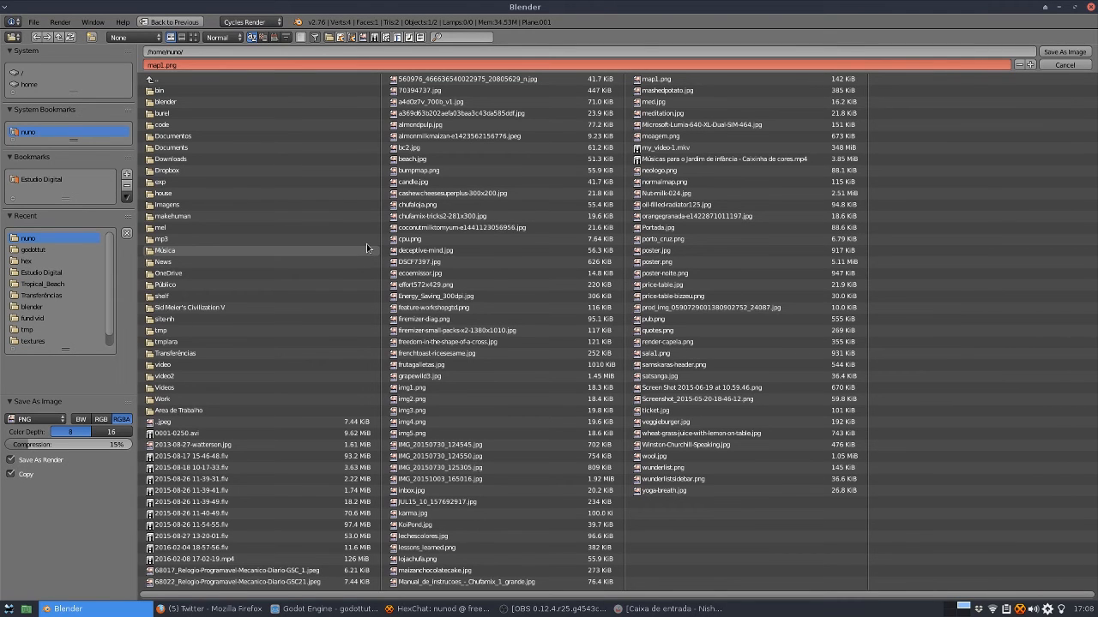
mouse_move(364, 247)
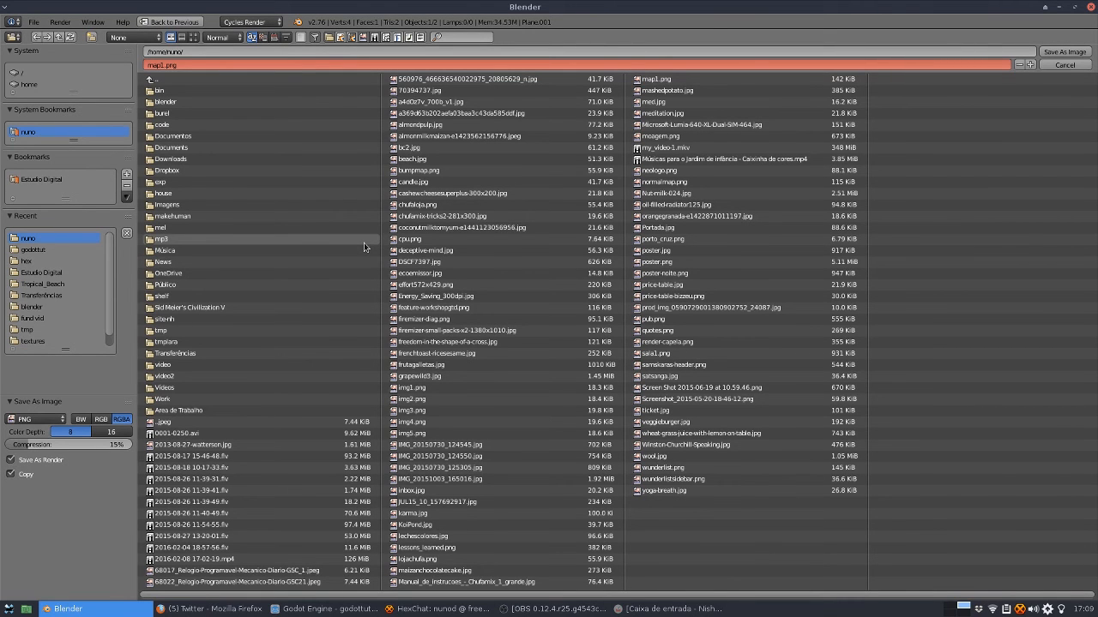
Save the rendered wave normal map as map1.png and switch to Godot Engine
click(664, 182)
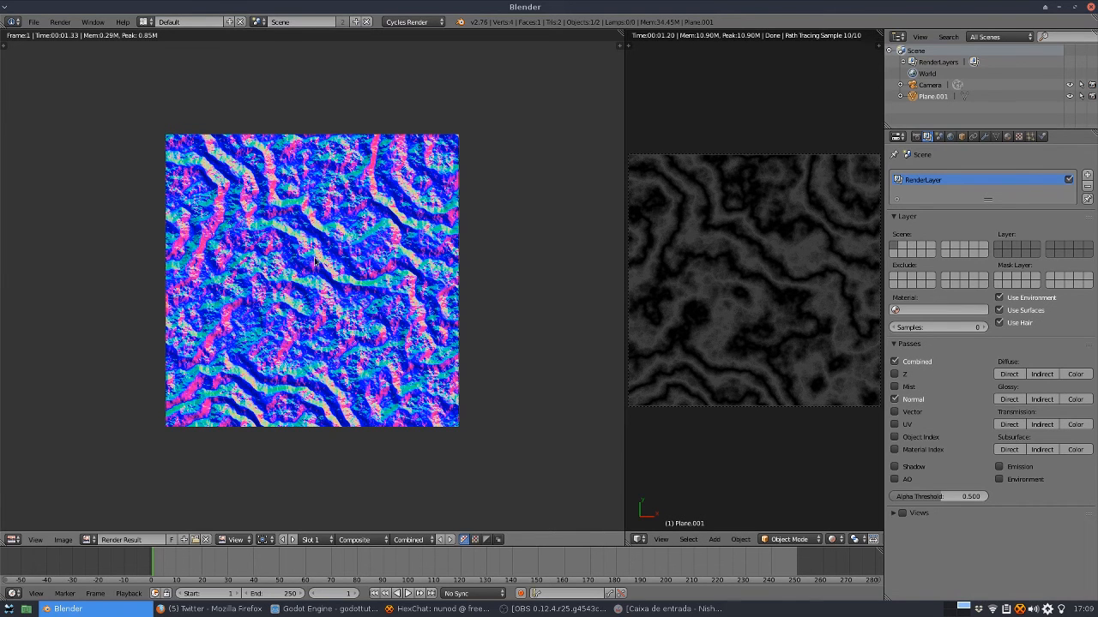
click(305, 609)
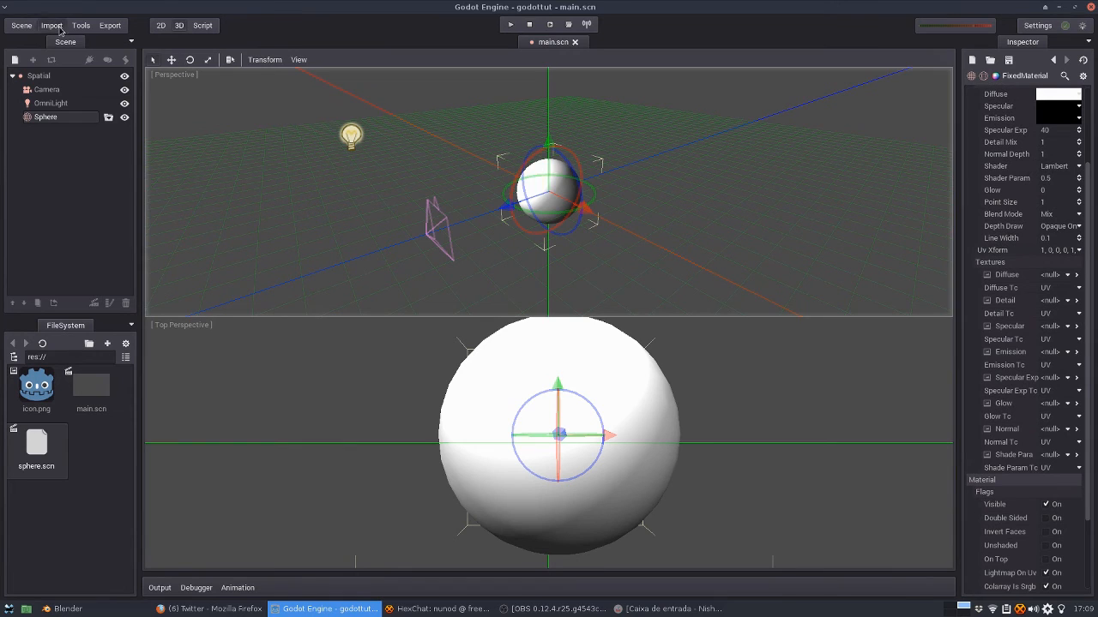
Import normalmap.png as the 3D texture normalmap.tex
click(51, 25)
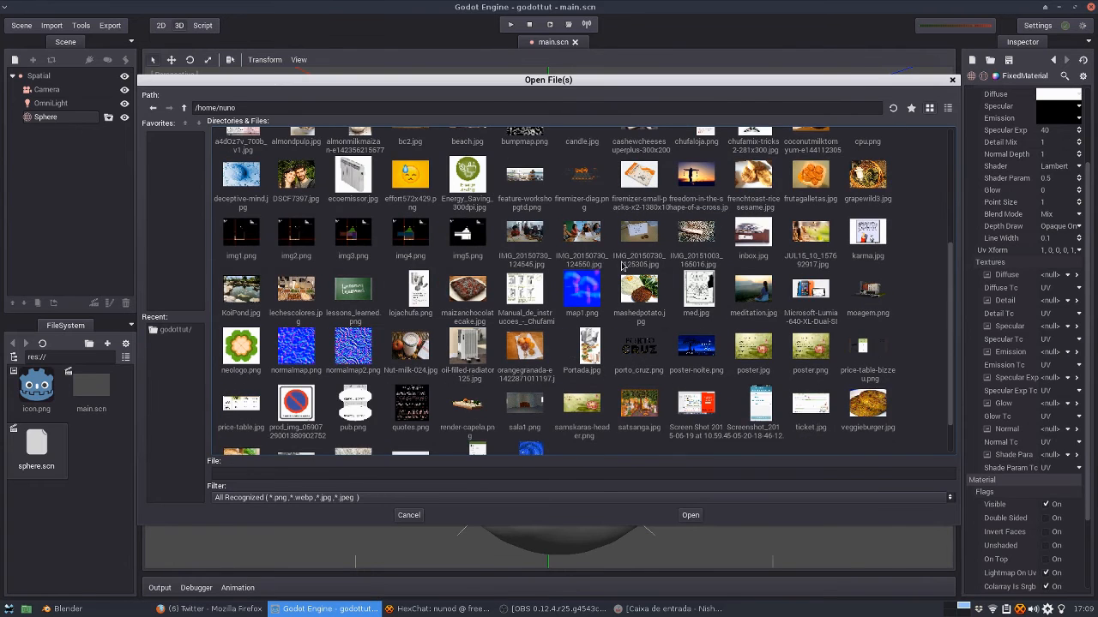
scroll(down, 3)
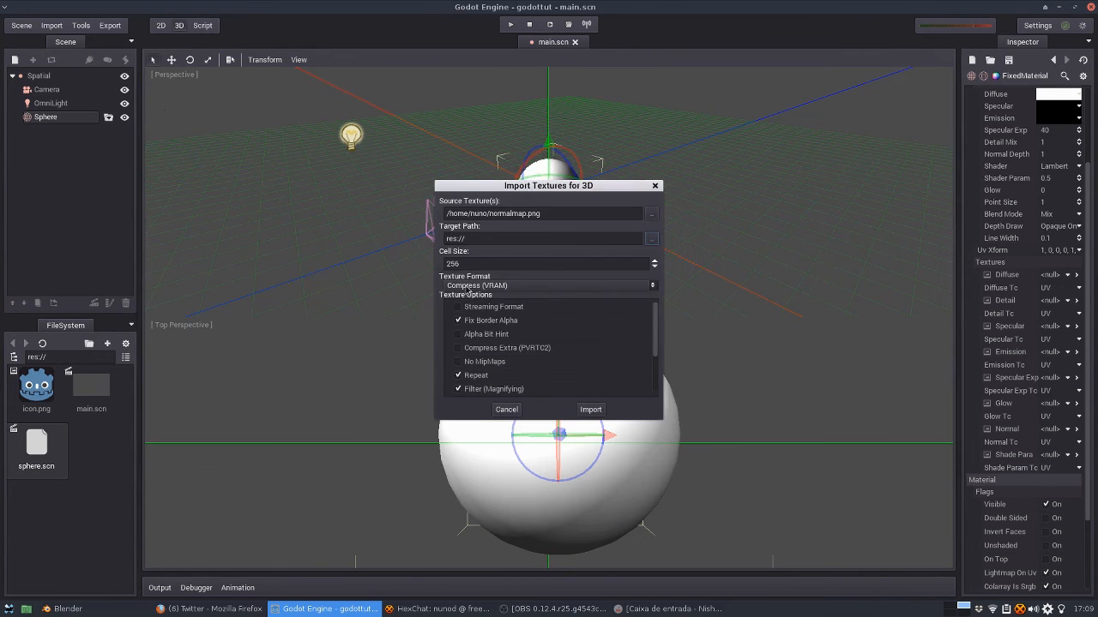
click(590, 409)
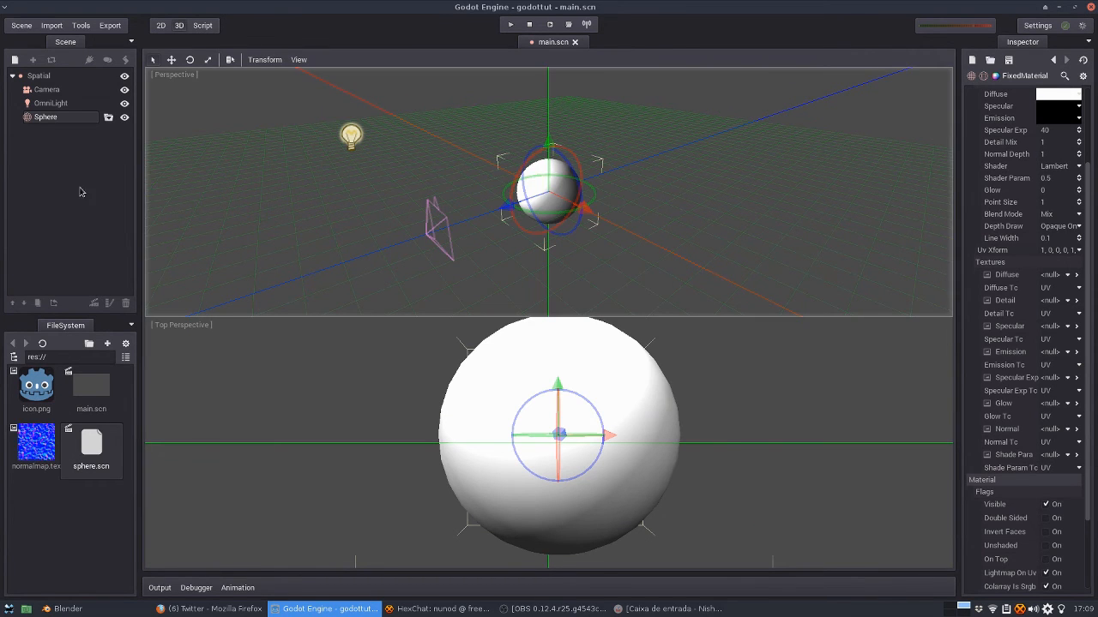
Import normalmap2.png as the 3D texture normalmap2.tex
click(51, 25)
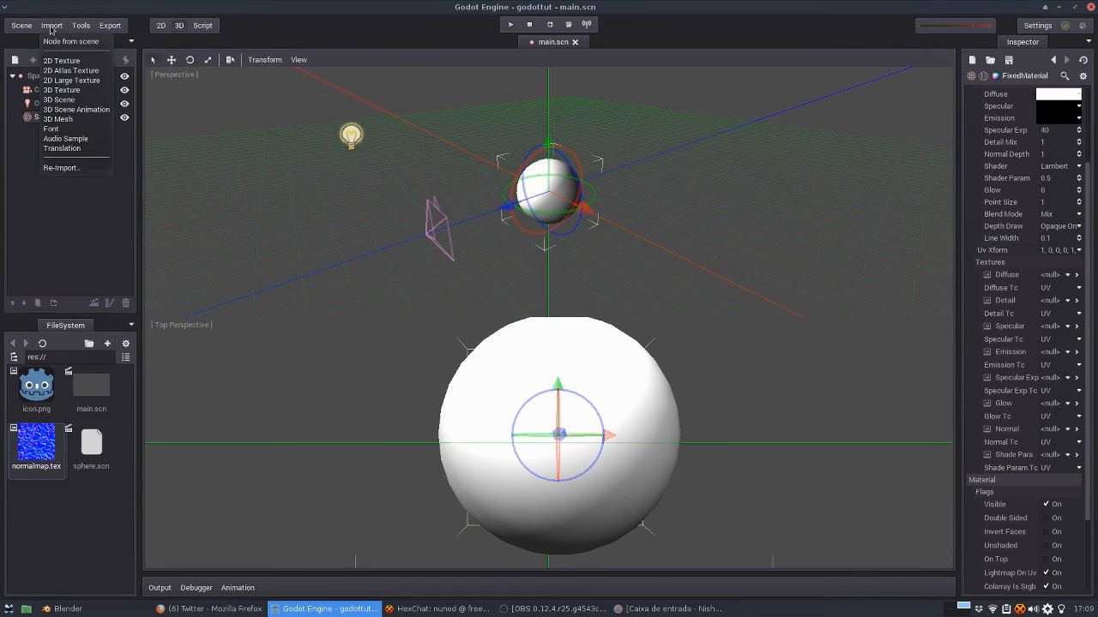
click(62, 89)
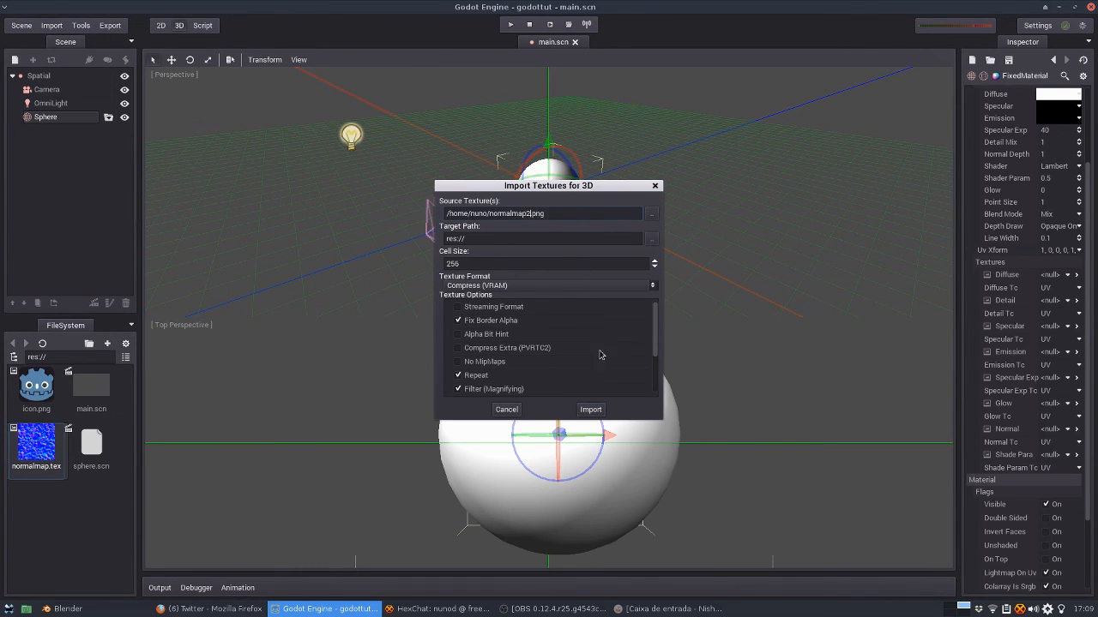
click(590, 409)
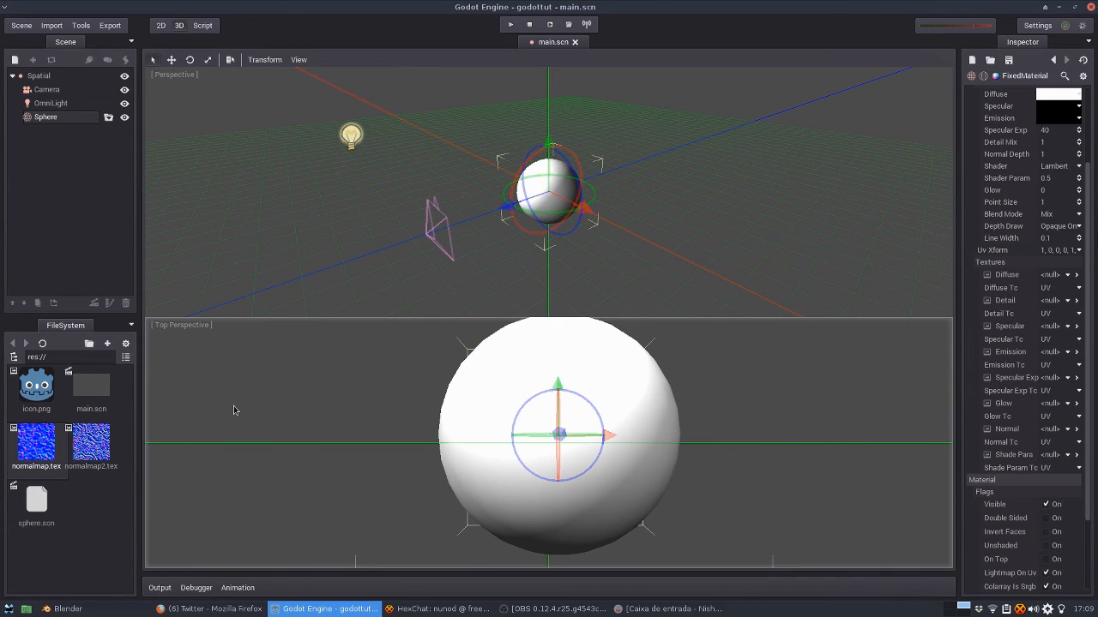
mouse_move(621, 144)
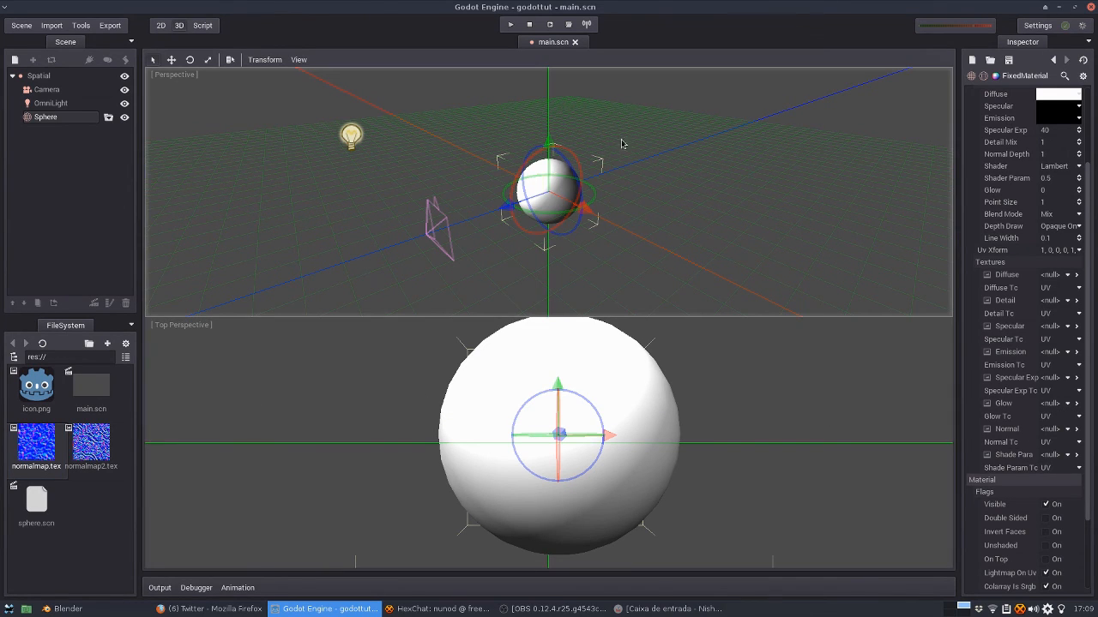
mouse_move(1062, 438)
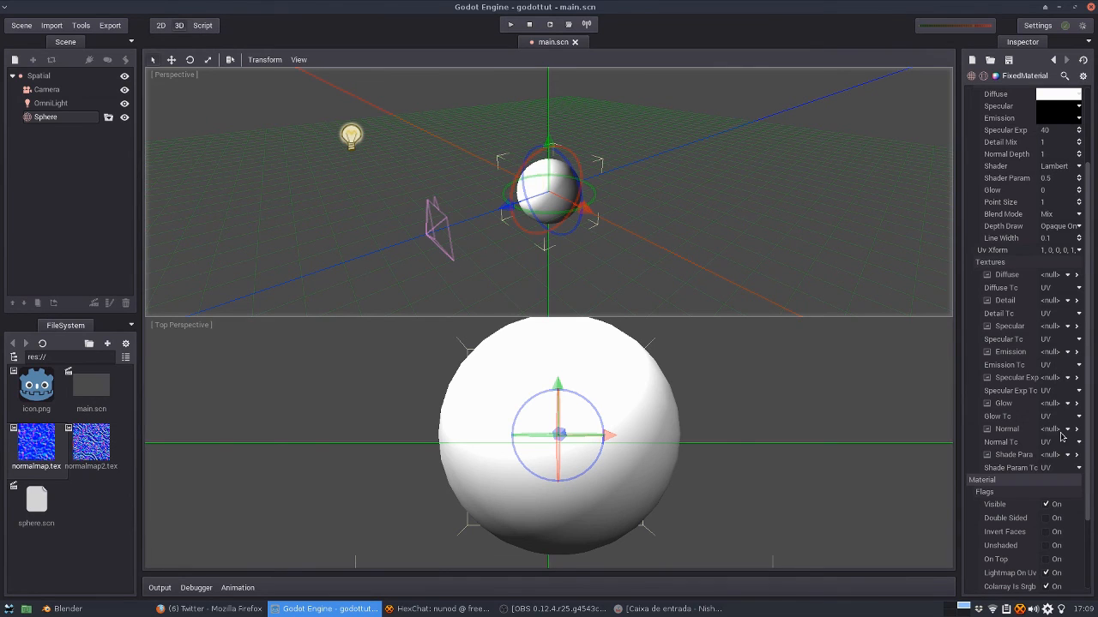
Load a normal map into the FixedMaterial Normal slot, test-run the bumpy sphere, and open sphere.scn
click(1065, 429)
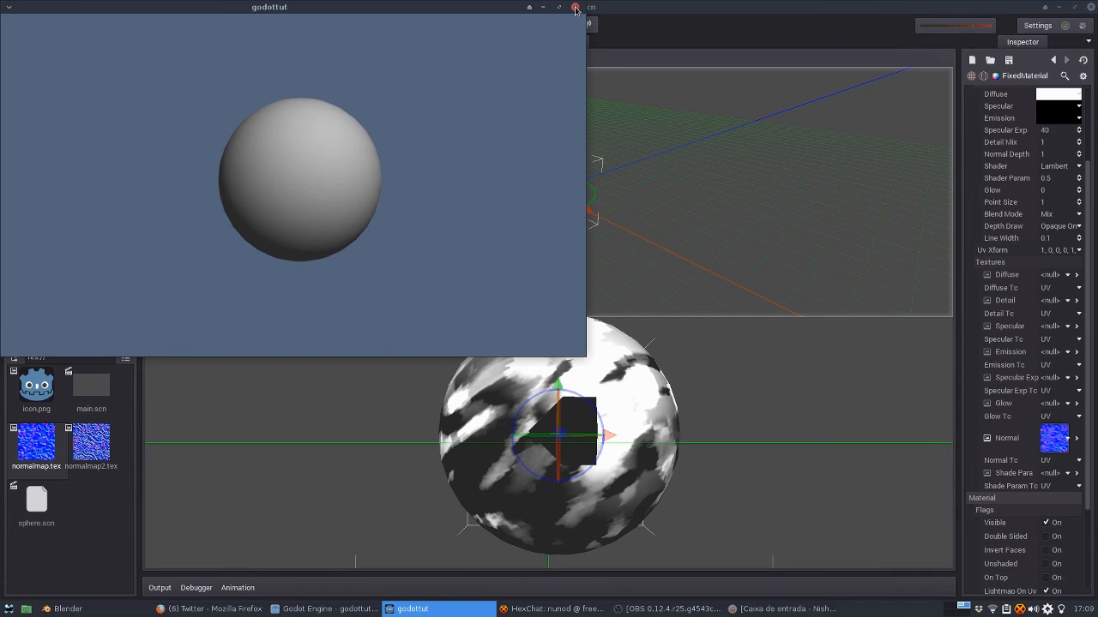
click(575, 7)
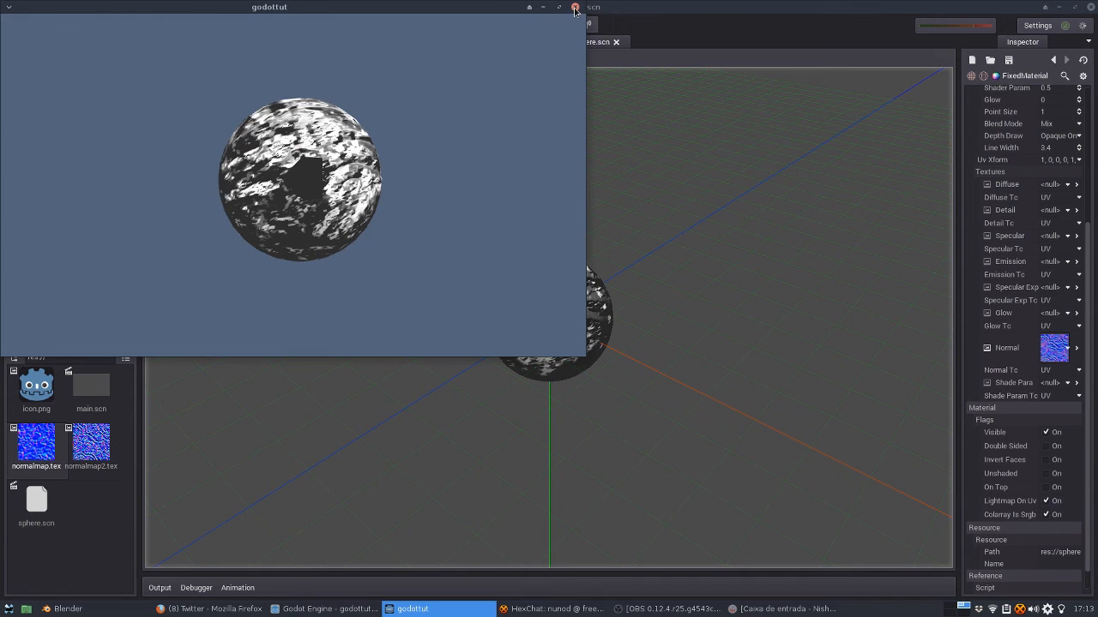
click(574, 7)
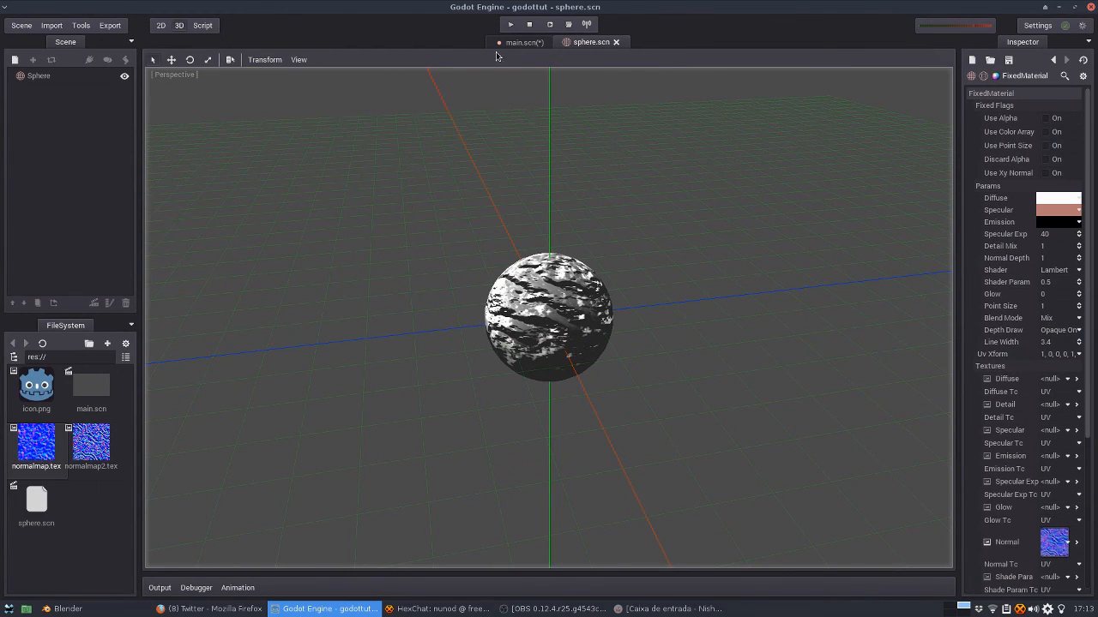
Open the Sphere scene, put the other imported .tex in the material's Normal slot, return to main.scn
click(523, 42)
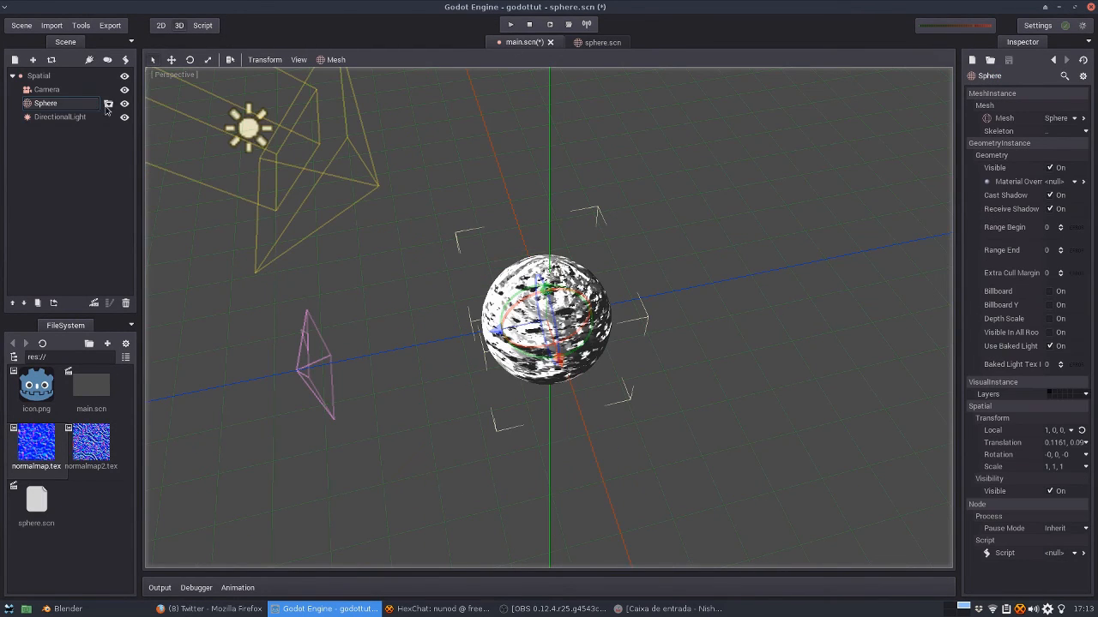
click(592, 42)
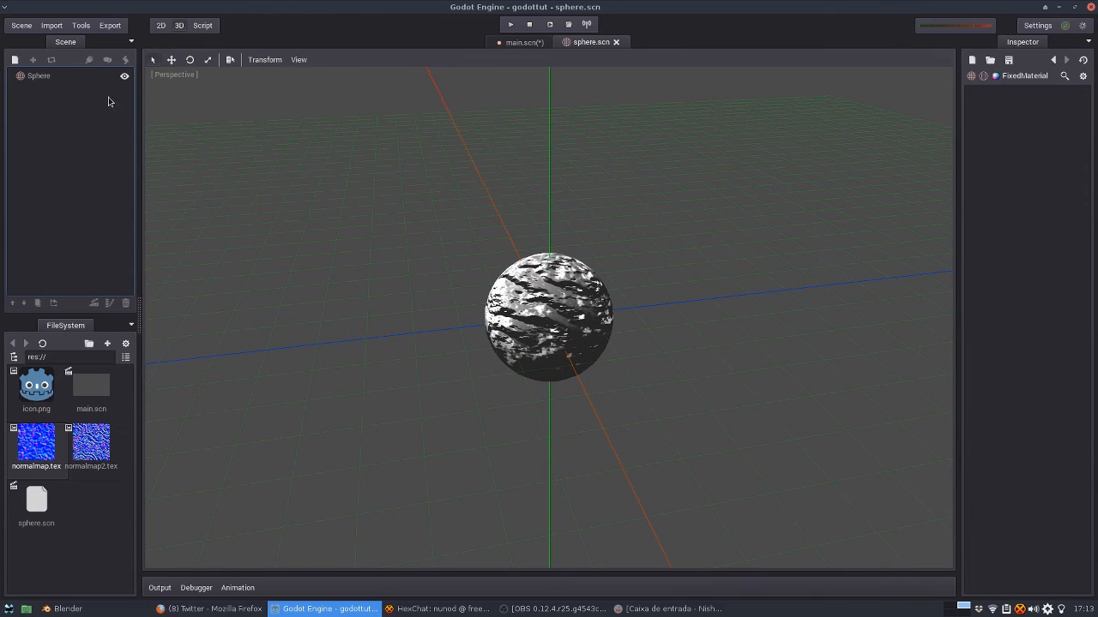
click(39, 75)
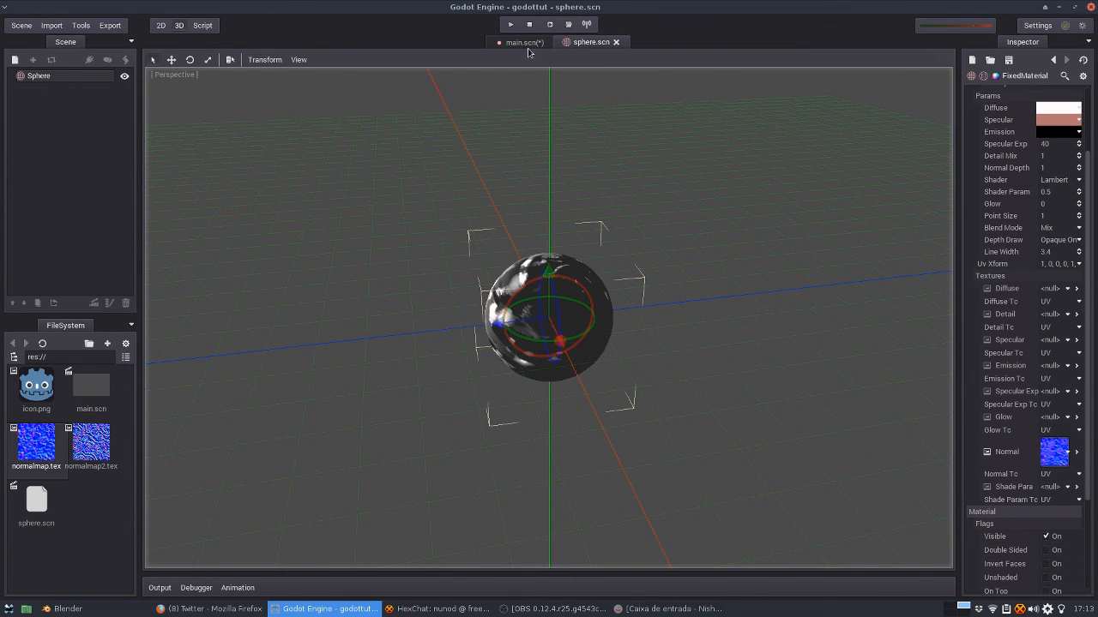
click(522, 42)
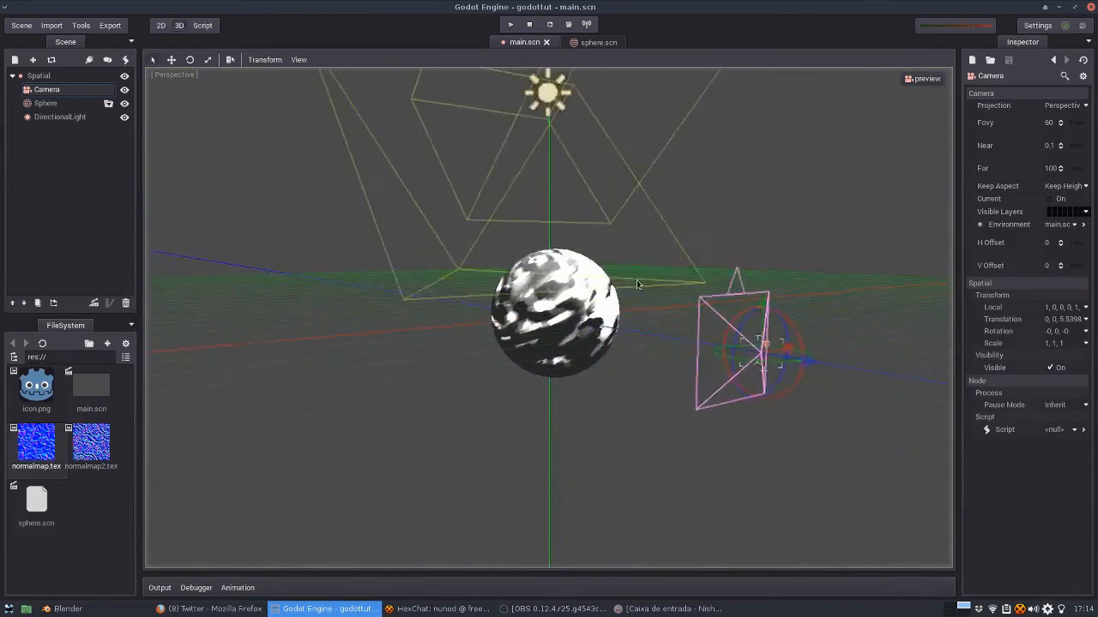
Select the Sphere node in main.scn to view its glossy, streaked normal-mapped surface
click(46, 103)
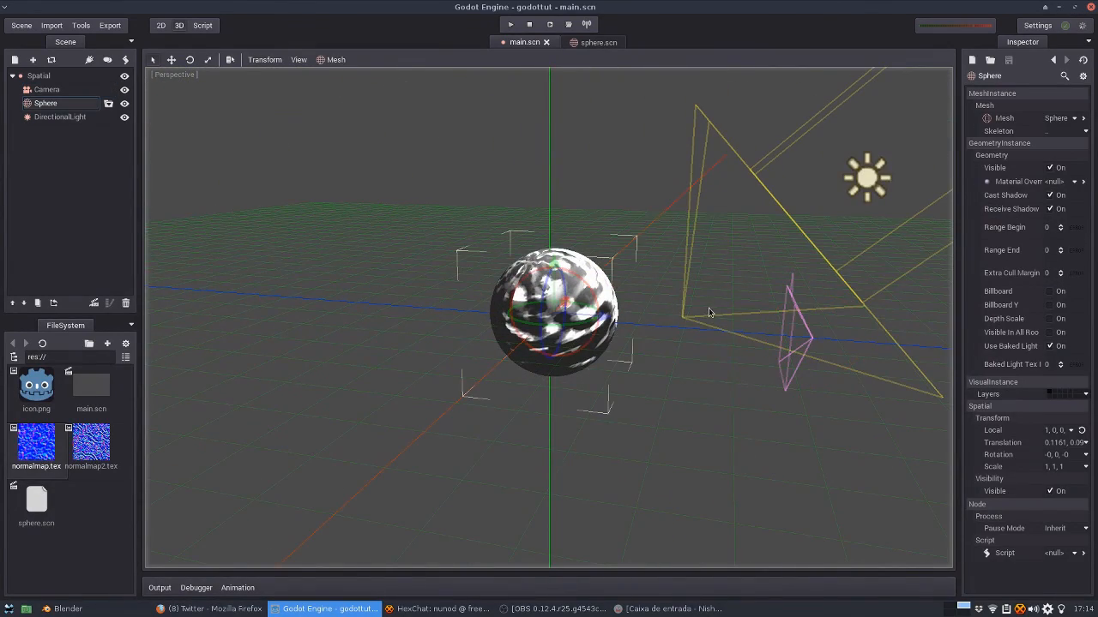